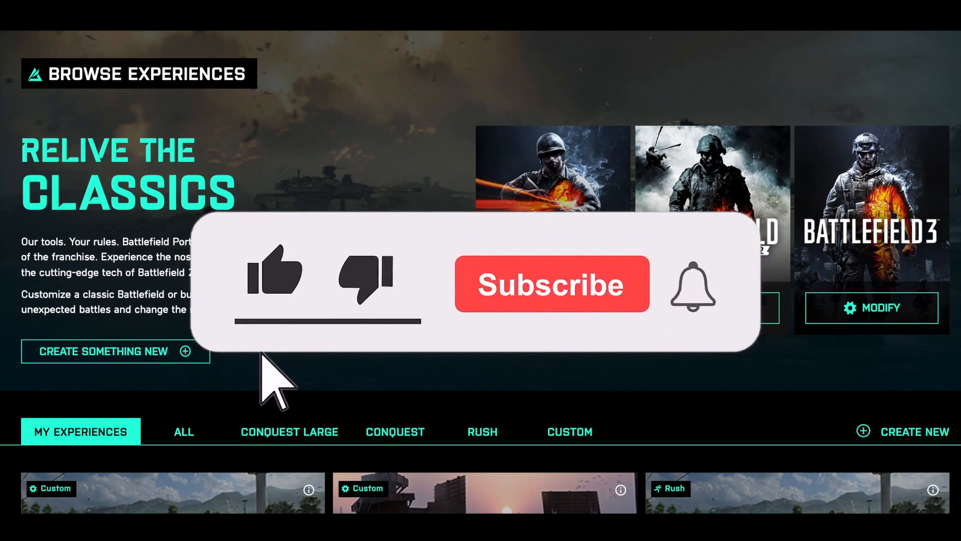
# Choose Free-For-All as the experience's game mode
pyautogui.click(275, 282)
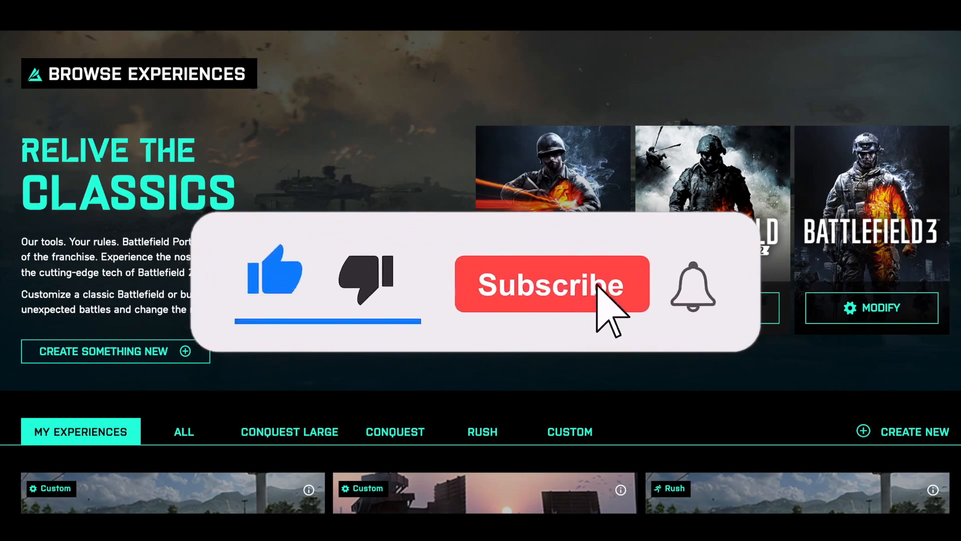
pyautogui.click(551, 283)
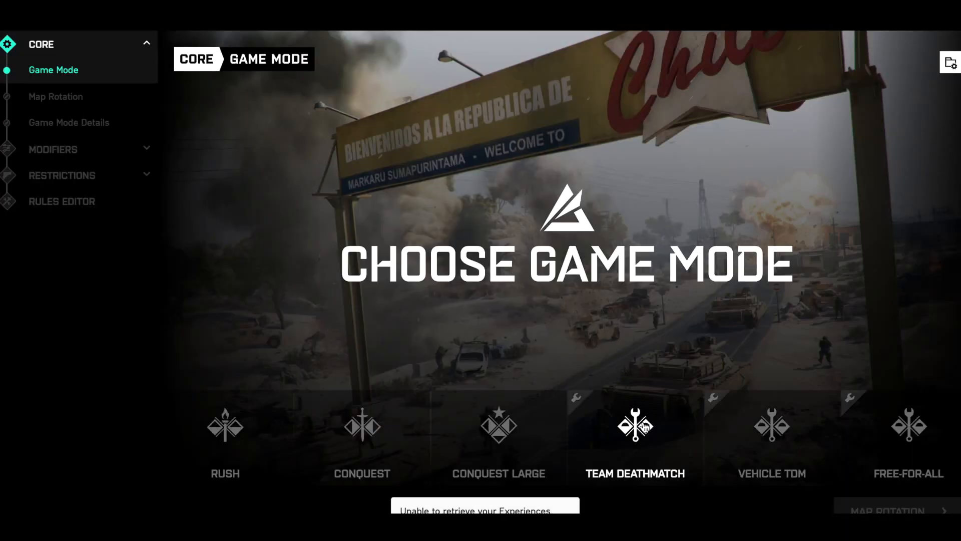
pyautogui.click(907, 437)
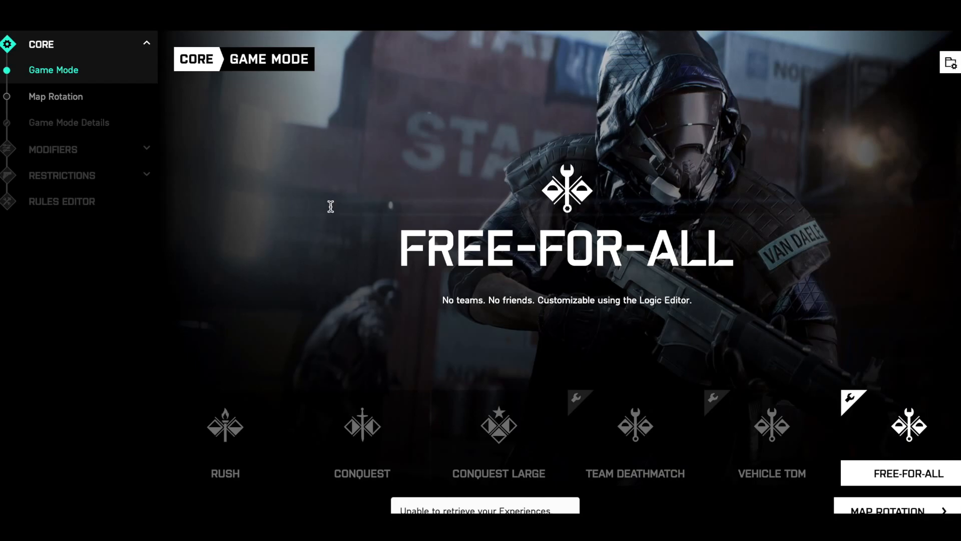
pyautogui.moveTo(202, 205)
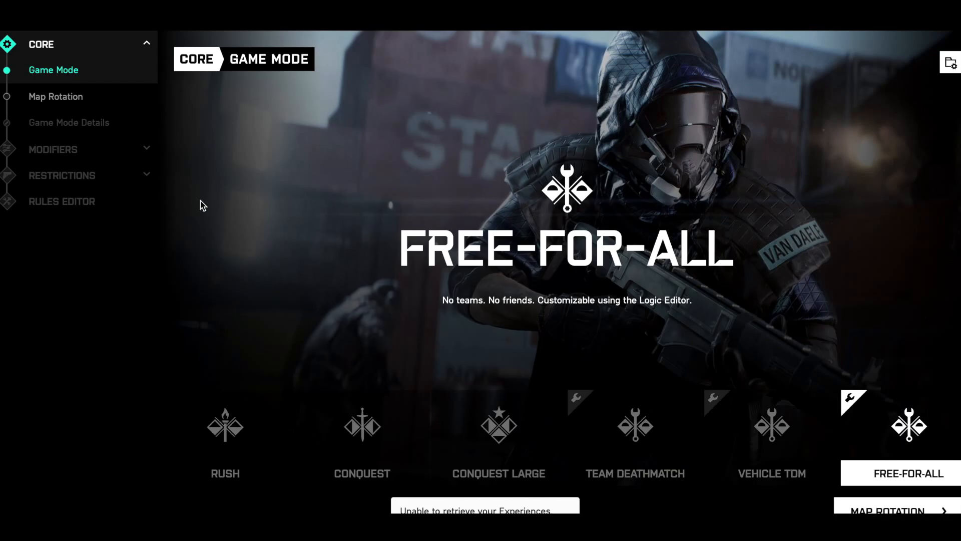
# Browse the Map Rotation list, then bring up the Rules Editor with an empty rule
pyautogui.click(55, 96)
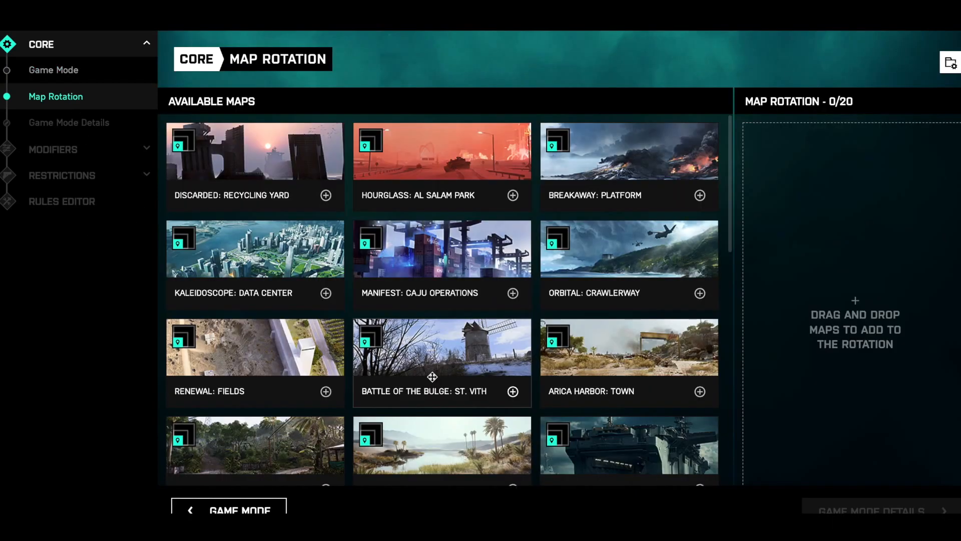
pyautogui.scroll(-3)
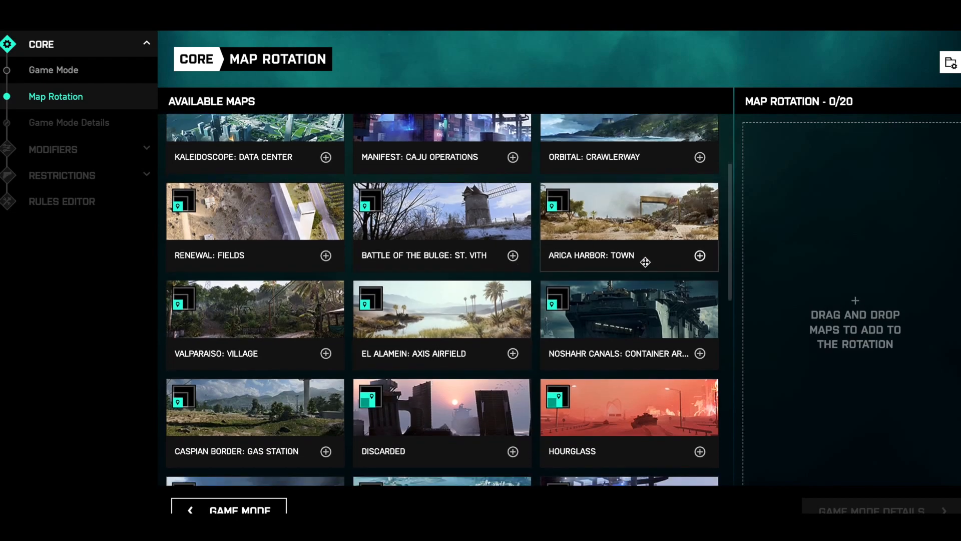
pyautogui.click(699, 256)
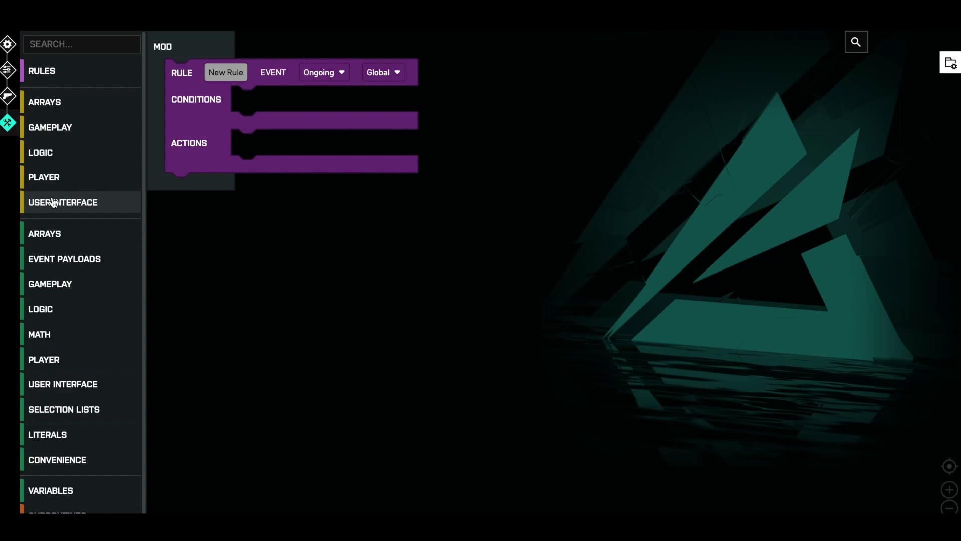
# Name the rule displayCoord and set its event to OnPlayerDeployed
pyautogui.click(226, 71)
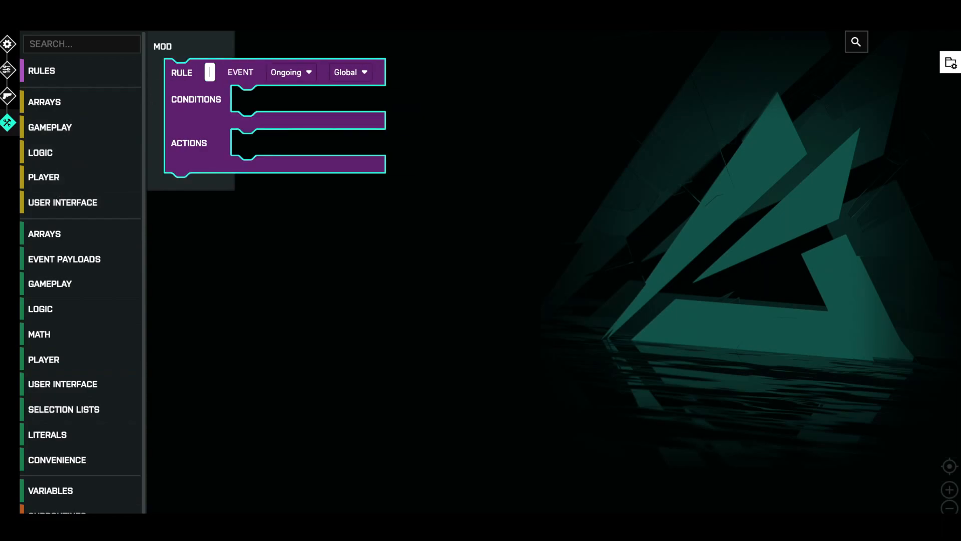
pyautogui.write('displayCoord')
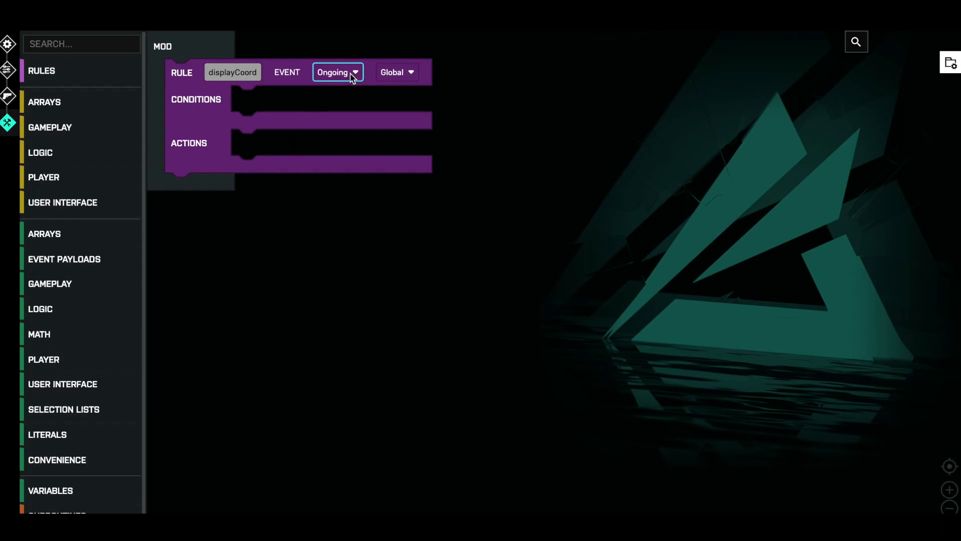
pyautogui.click(338, 71)
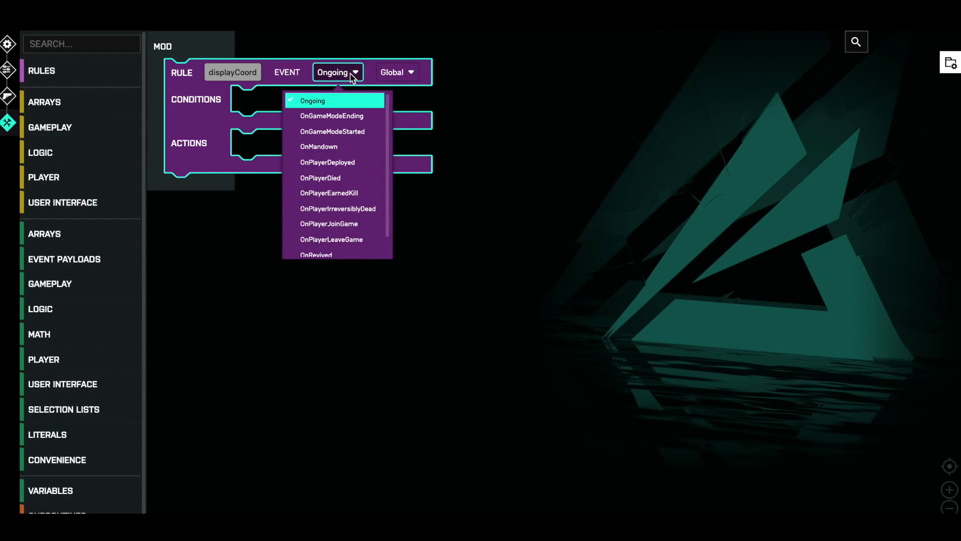
pyautogui.click(327, 162)
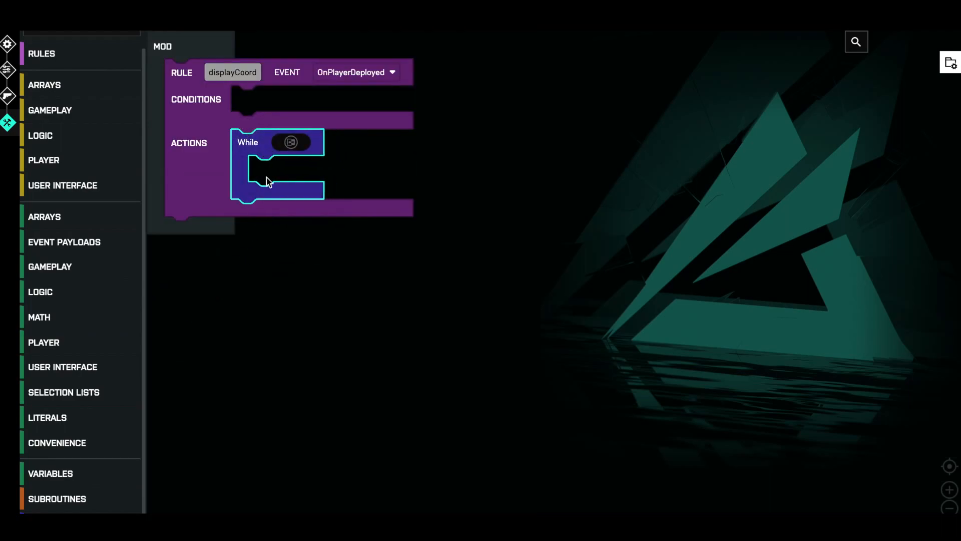
pyautogui.moveTo(248, 122)
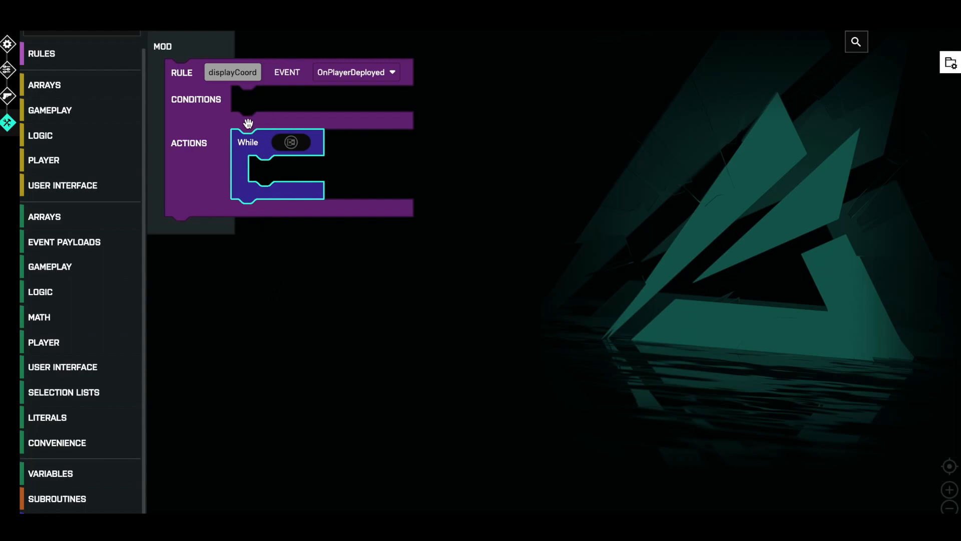
pyautogui.moveTo(329, 152)
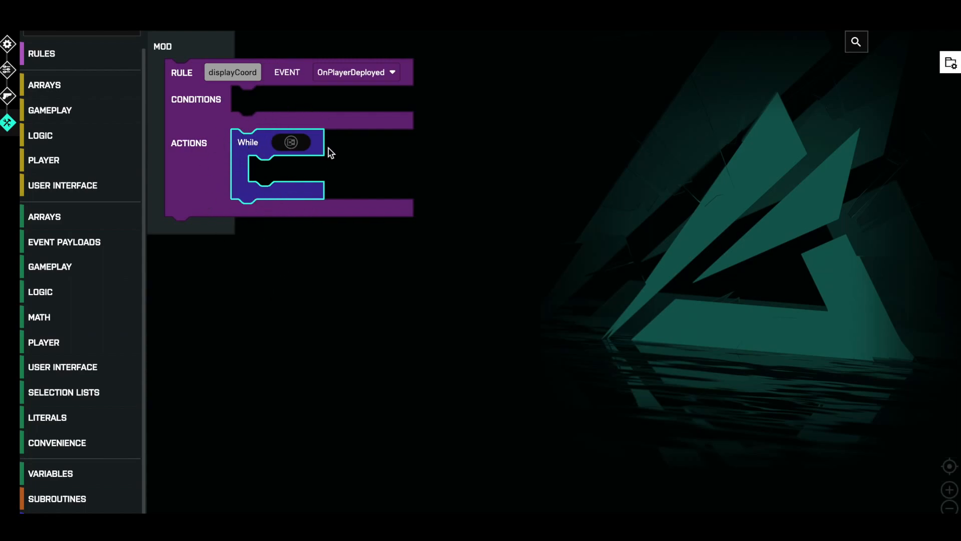
pyautogui.moveTo(279, 296)
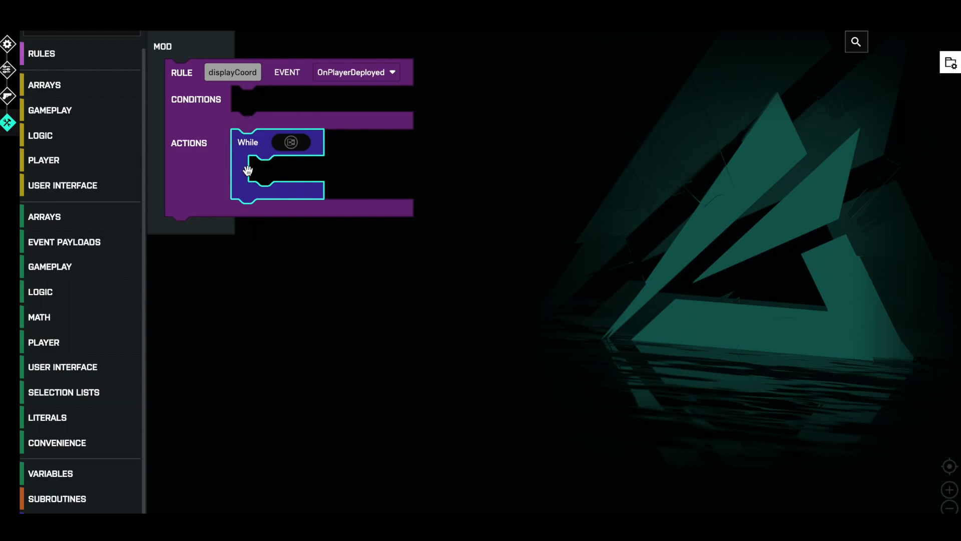
pyautogui.moveTo(284, 103)
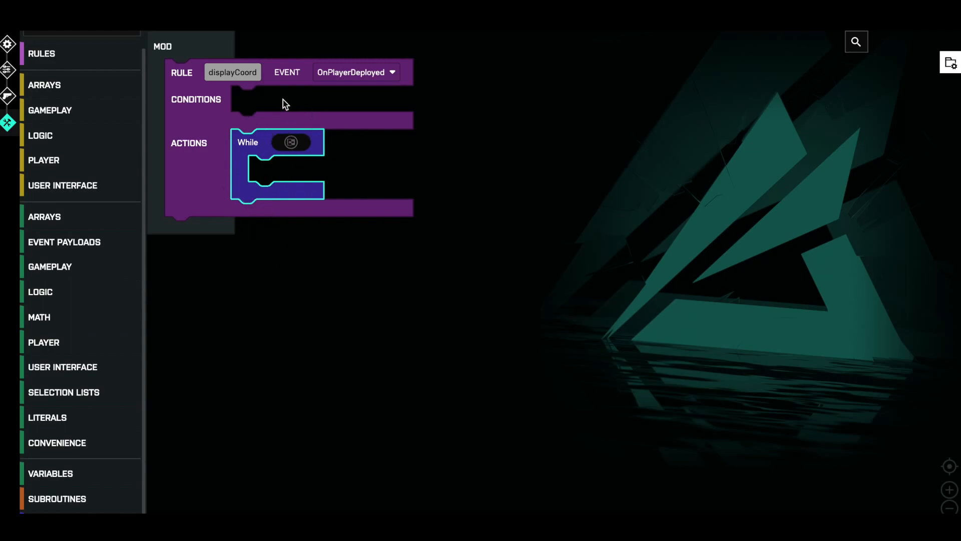
pyautogui.moveTo(229, 175)
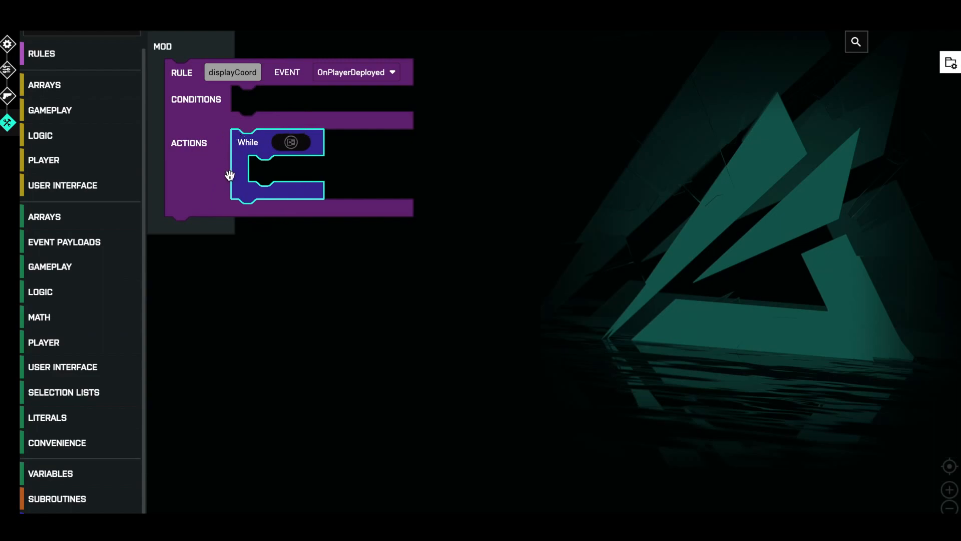
pyautogui.moveTo(273, 132)
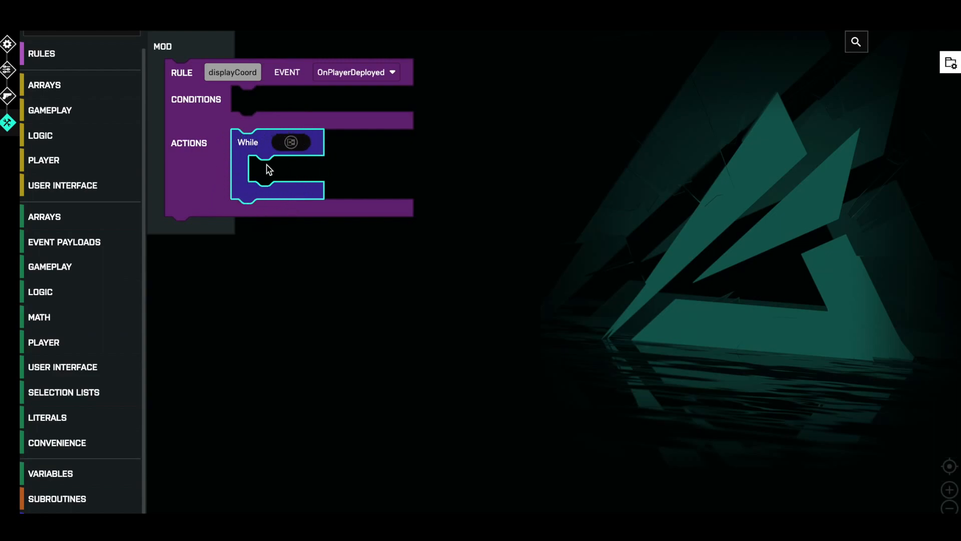
pyautogui.moveTo(325, 172)
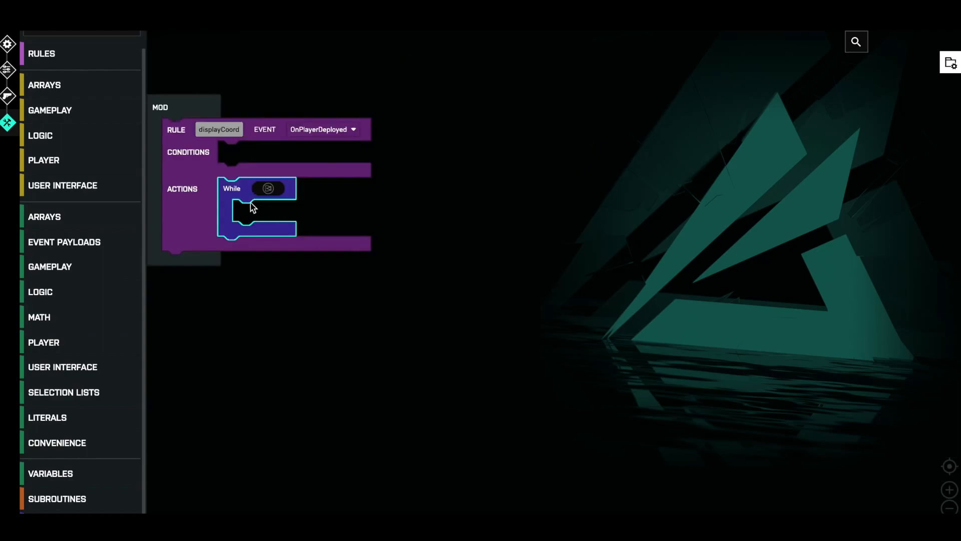
pyautogui.moveTo(273, 383)
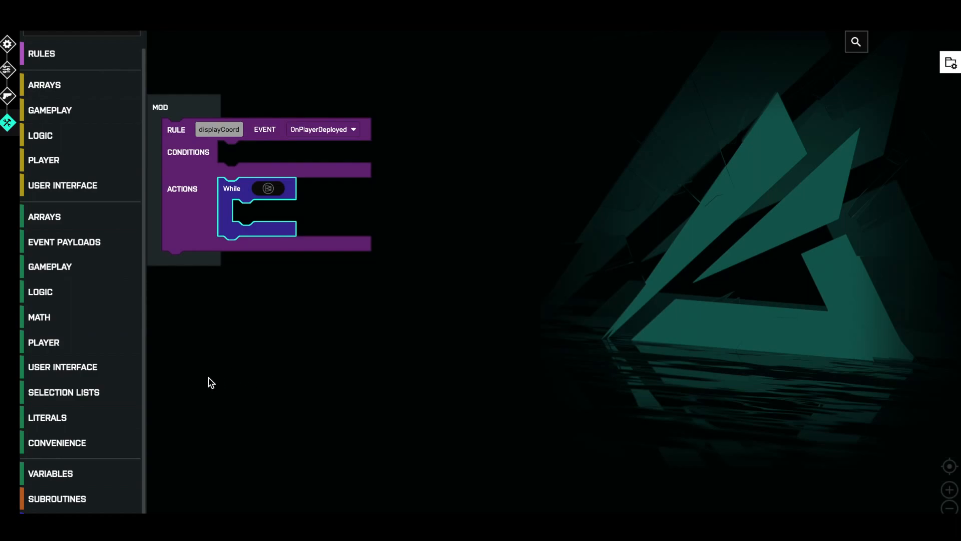
# Place a loose Logic Equals block below the rule with GetPlayerState in its first input
pyautogui.click(40, 291)
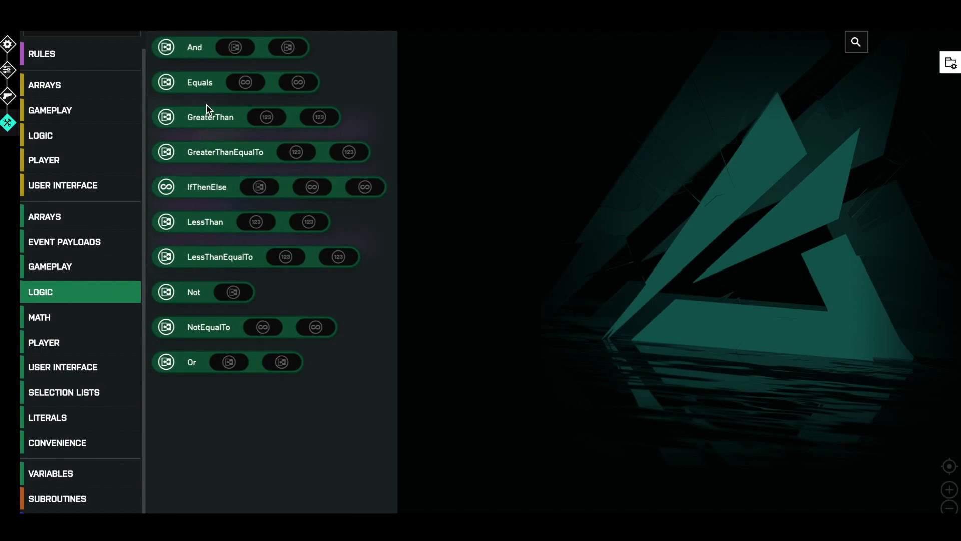
pyautogui.moveTo(199, 82); pyautogui.dragTo(284, 341)
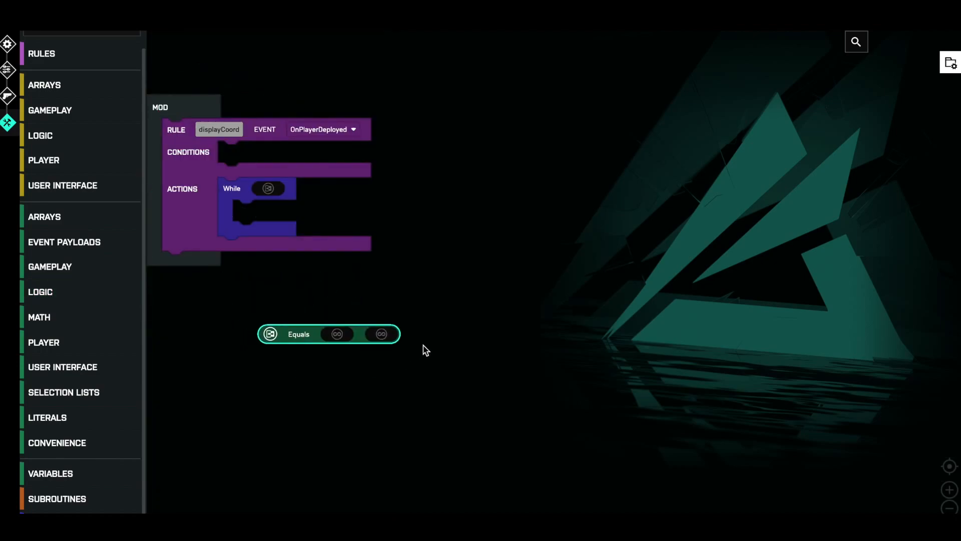
pyautogui.moveTo(368, 339)
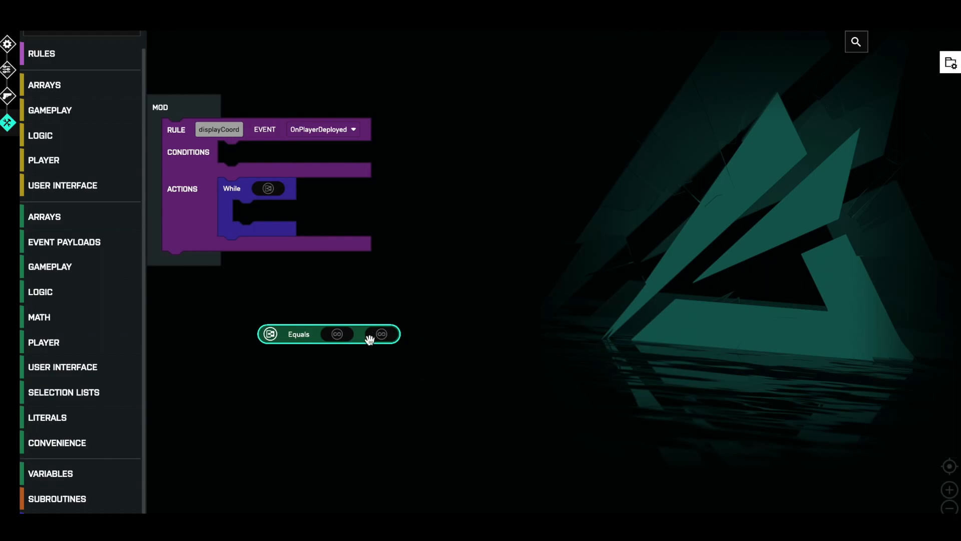
pyautogui.moveTo(249, 293)
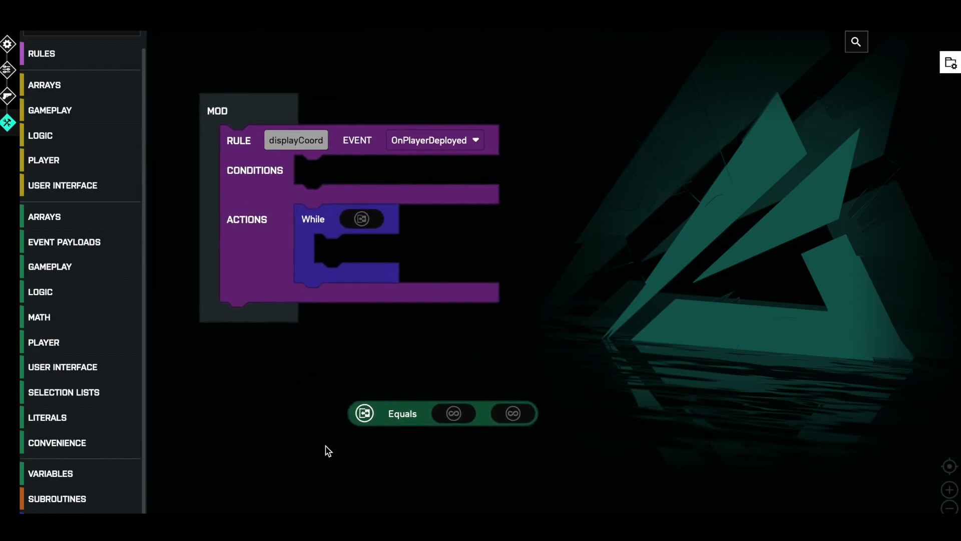
pyautogui.moveTo(227, 406)
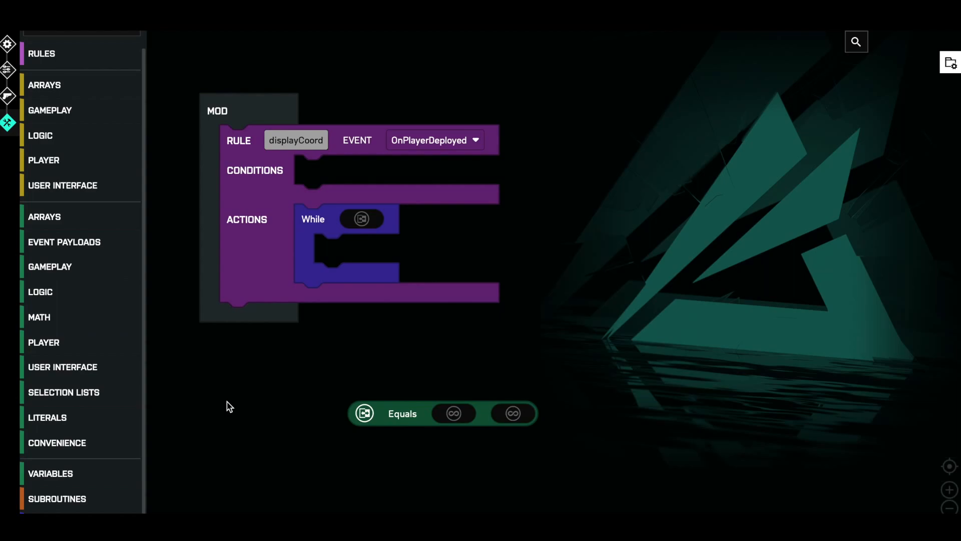
pyautogui.moveTo(138, 387)
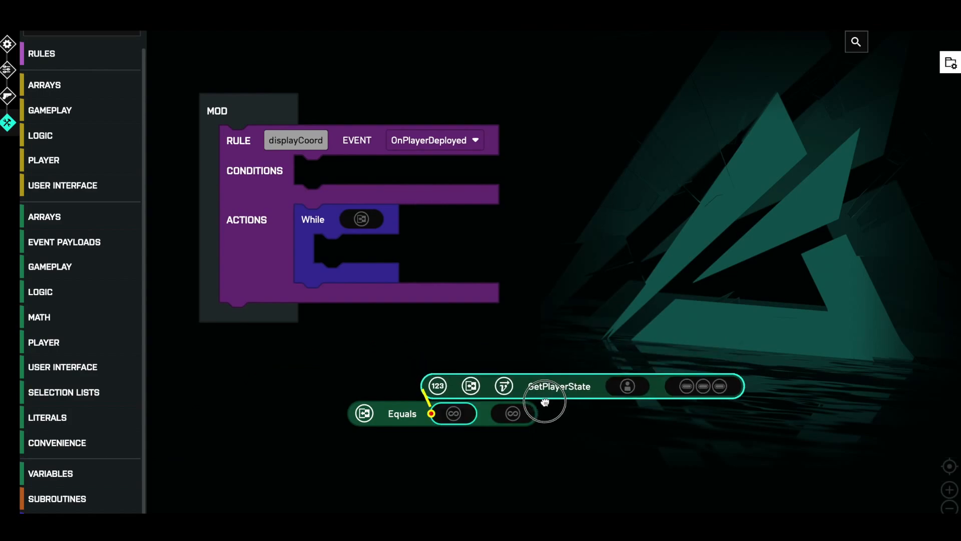
pyautogui.moveTo(545, 402); pyautogui.dragTo(314, 402)
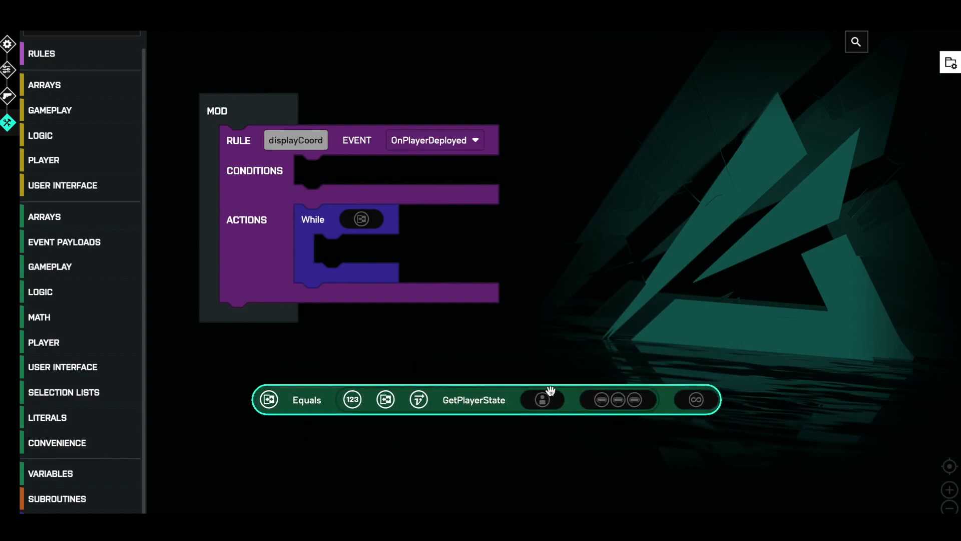
pyautogui.moveTo(423, 368)
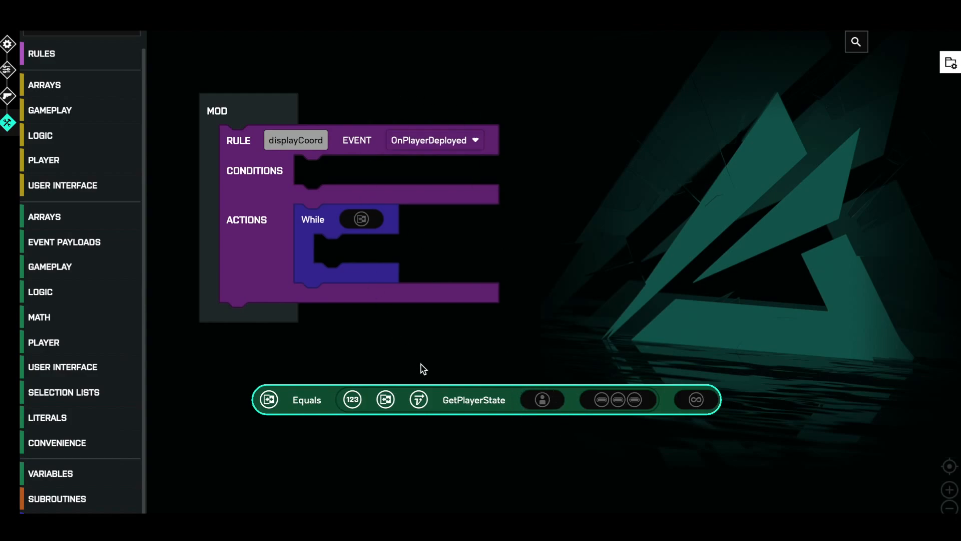
# Plug EventPlayer into GetPlayerState and pick the Is Alive player state
pyautogui.click(63, 242)
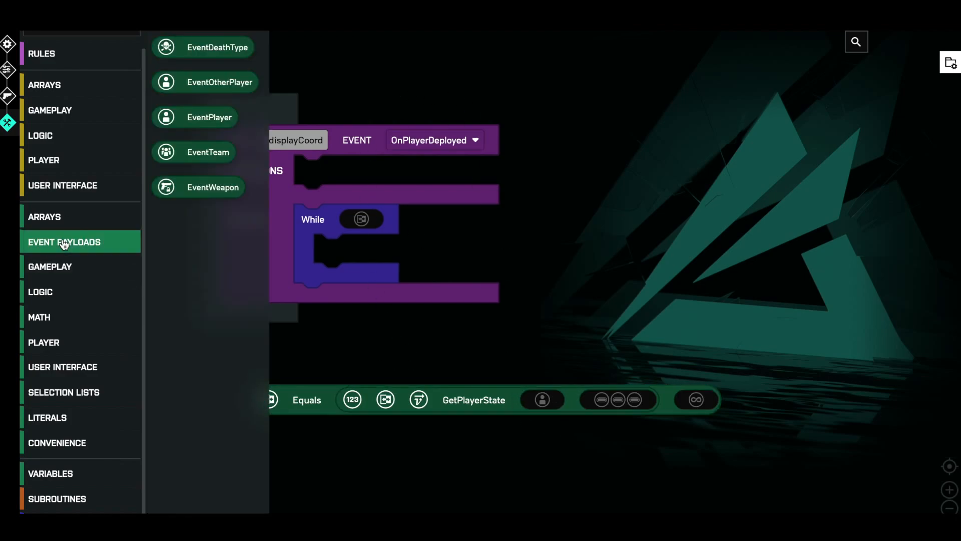
pyautogui.moveTo(210, 117); pyautogui.dragTo(636, 270)
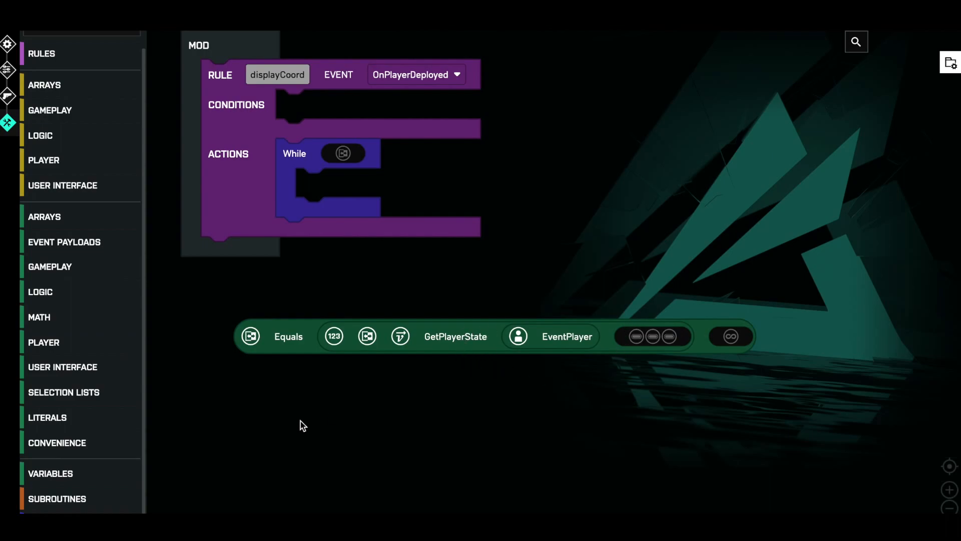
pyautogui.moveTo(244, 442)
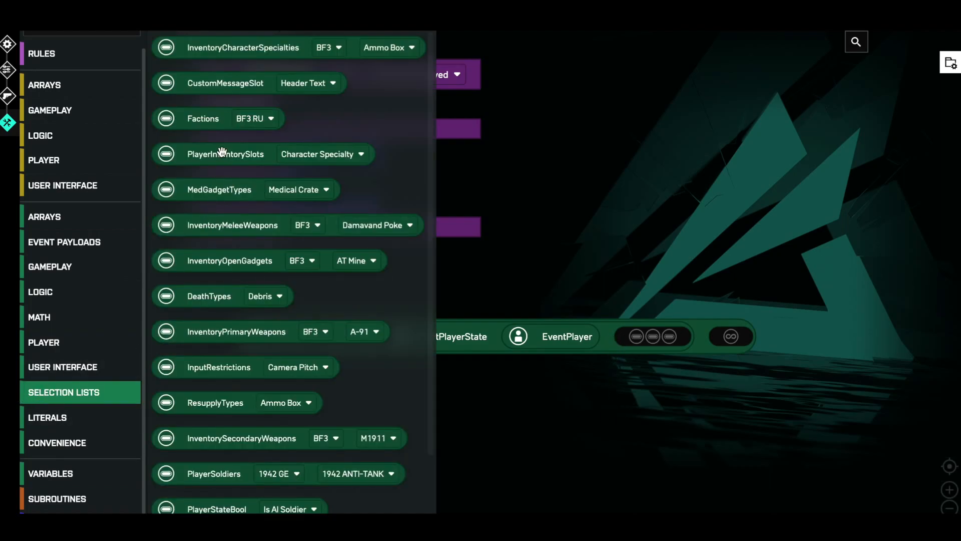
pyautogui.scroll(-3)
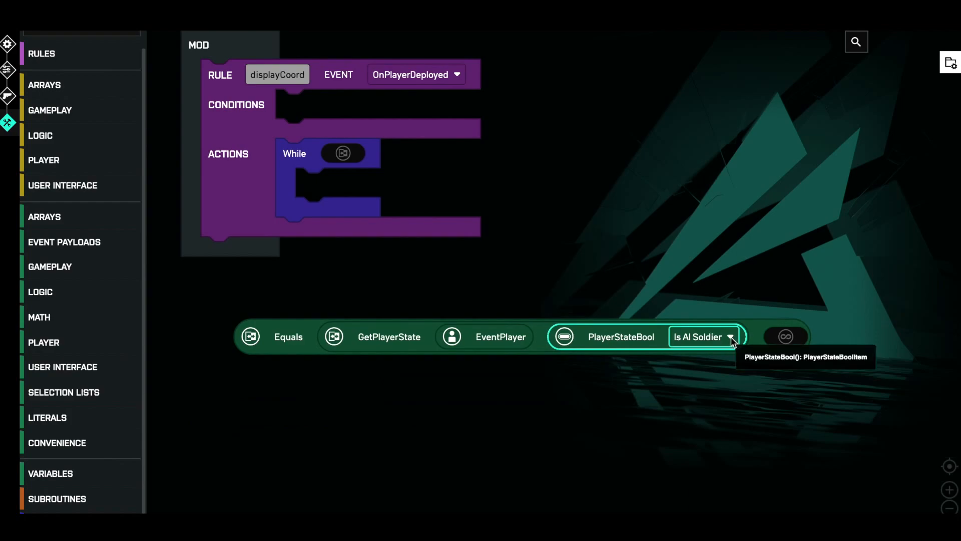
pyautogui.click(702, 336)
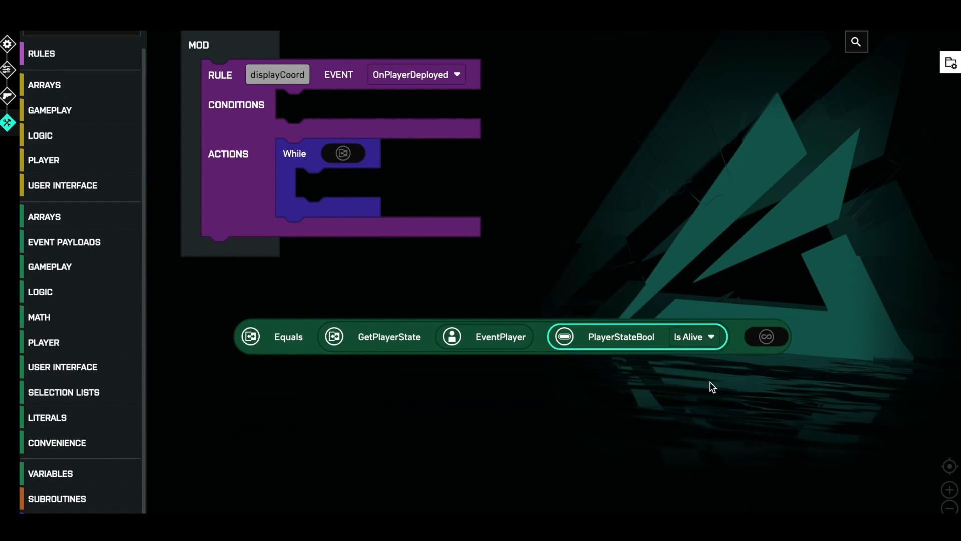
pyautogui.moveTo(383, 336)
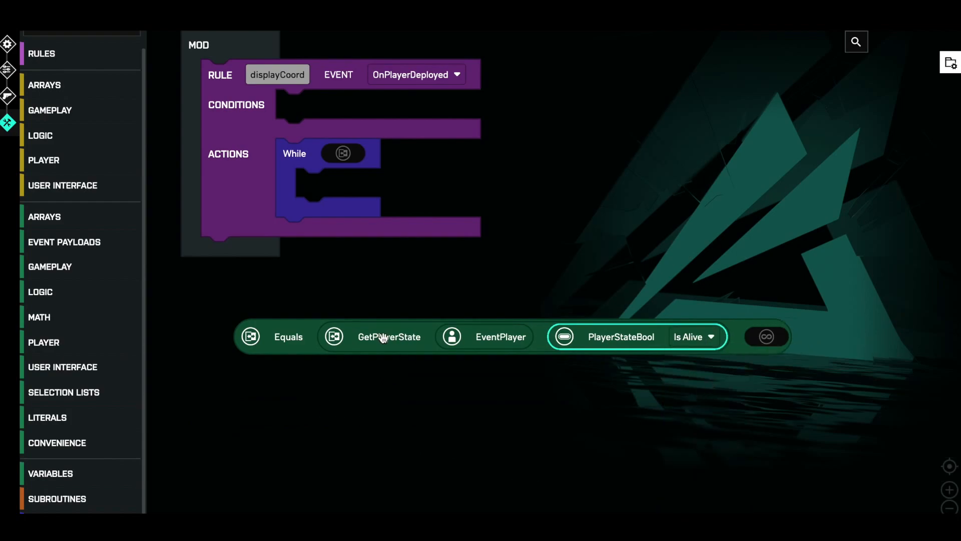
pyautogui.moveTo(612, 330)
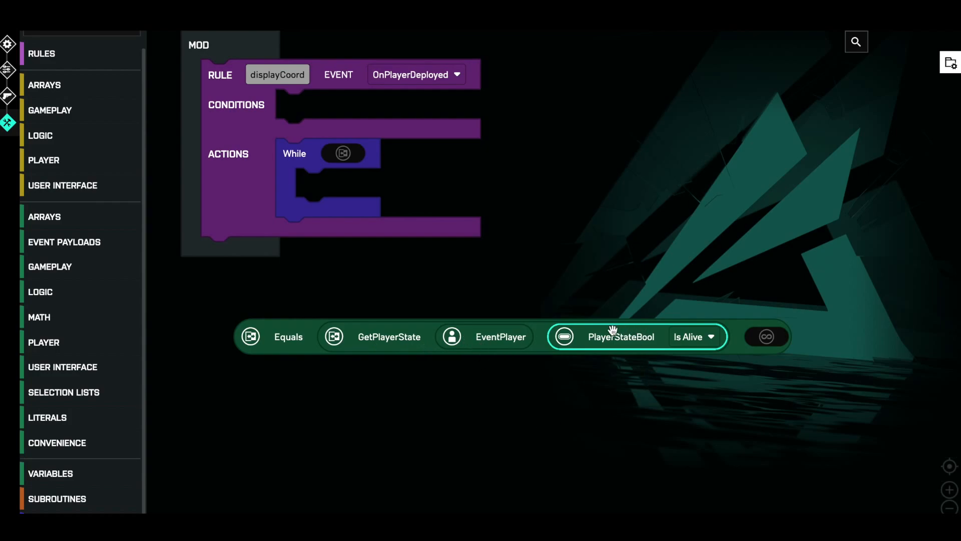
pyautogui.moveTo(686, 393)
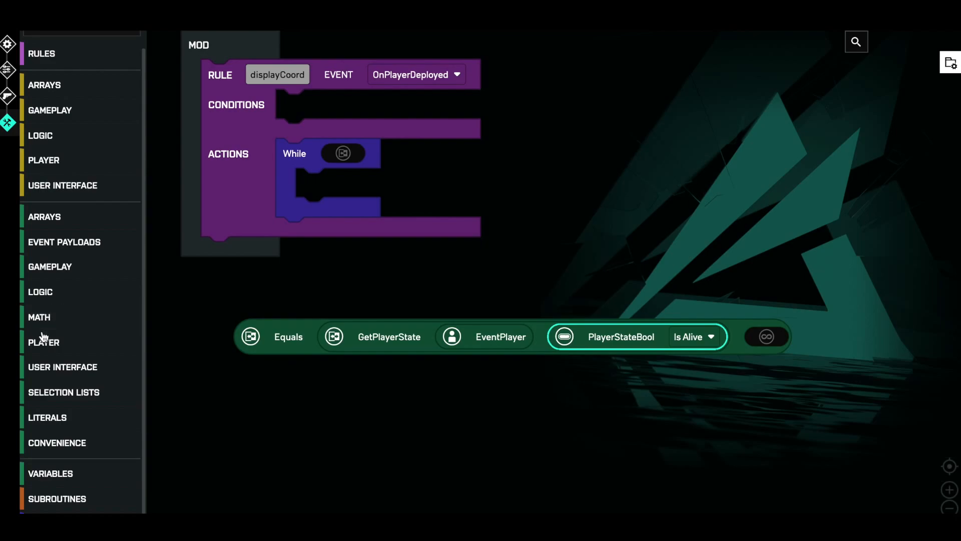
# Compare the alive check against true and make it the While loop's condition
pyautogui.click(47, 417)
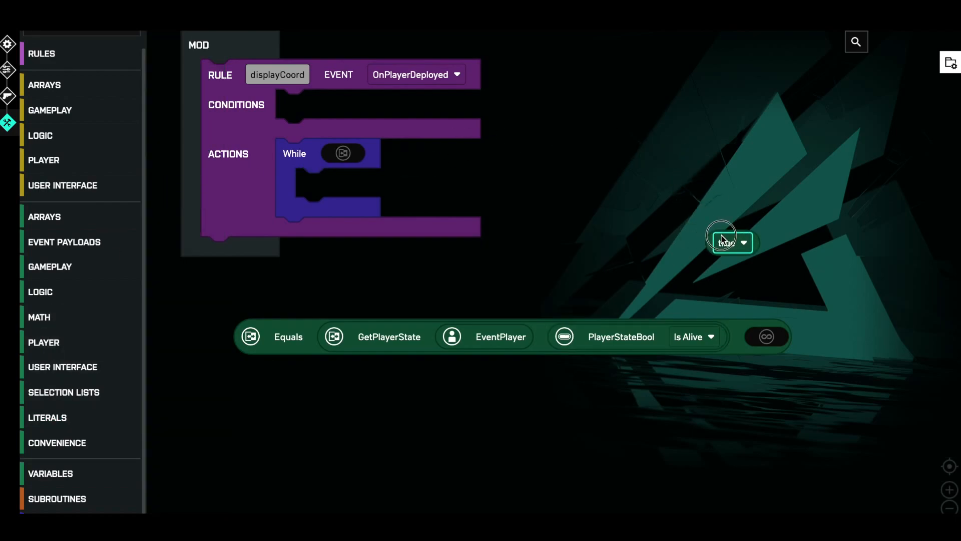
pyautogui.moveTo(730, 242); pyautogui.dragTo(770, 336)
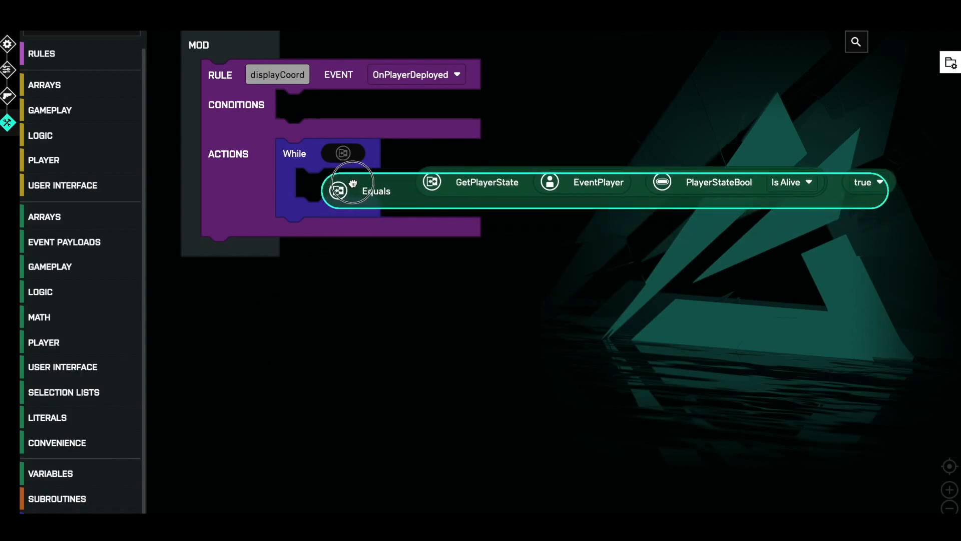
pyautogui.moveTo(352, 190); pyautogui.dragTo(352, 161)
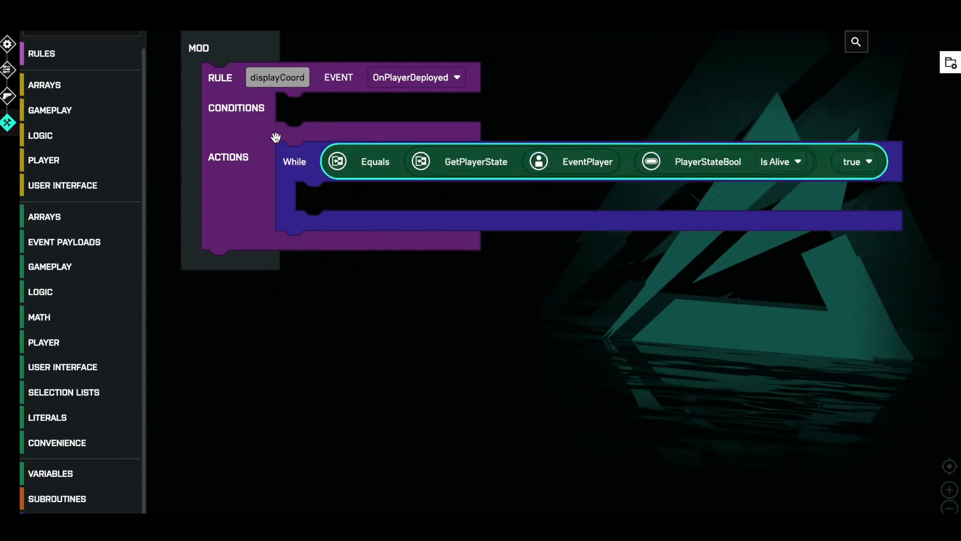
pyautogui.moveTo(325, 323)
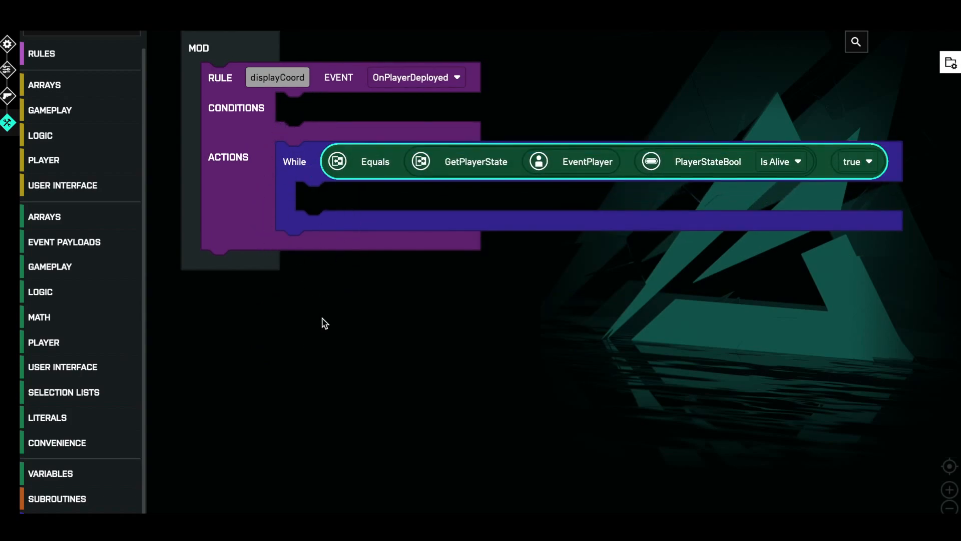
pyautogui.moveTo(447, 371)
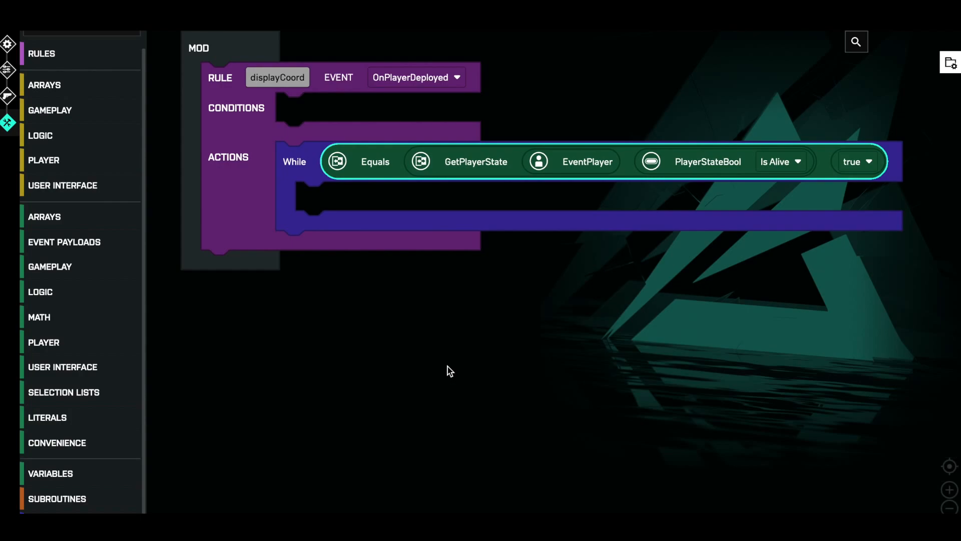
pyautogui.moveTo(411, 294)
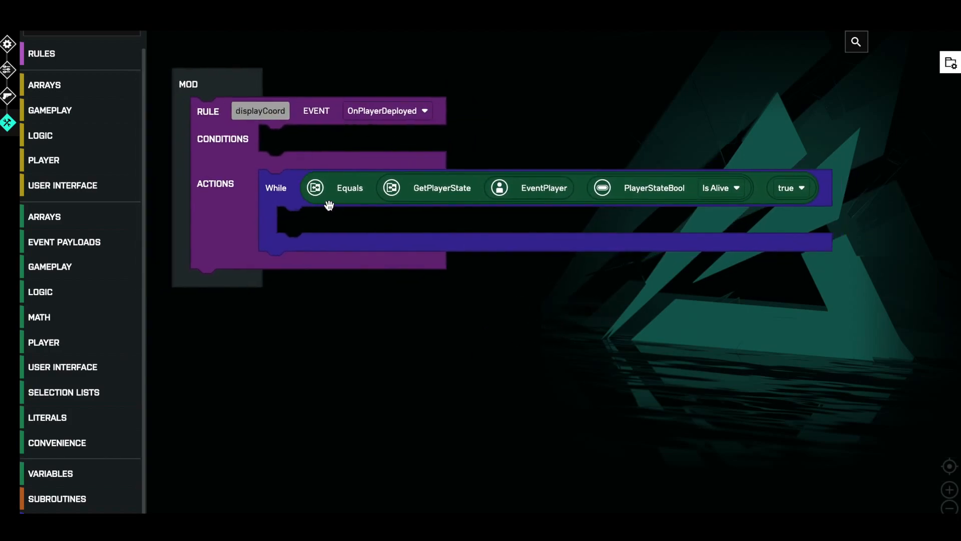
pyautogui.moveTo(356, 188)
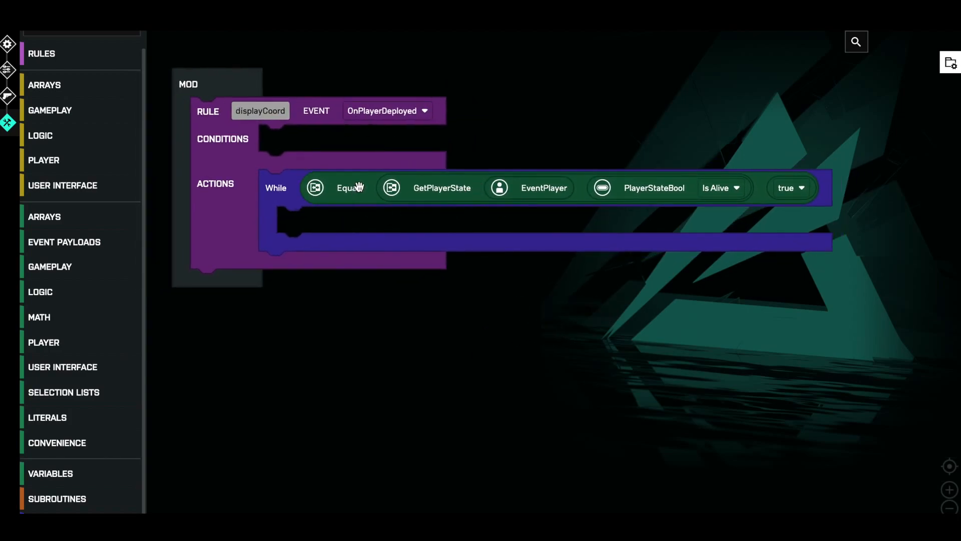
pyautogui.moveTo(508, 204)
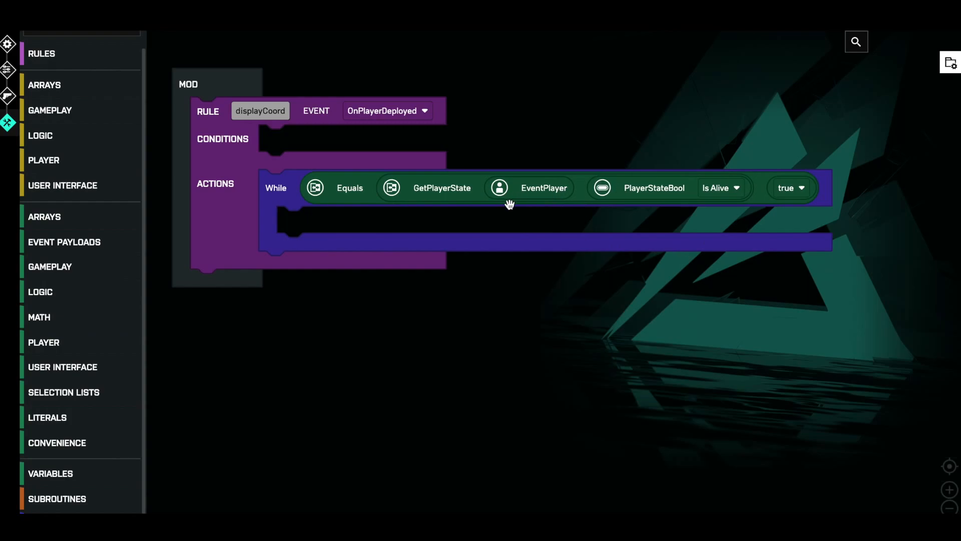
pyautogui.moveTo(435, 275)
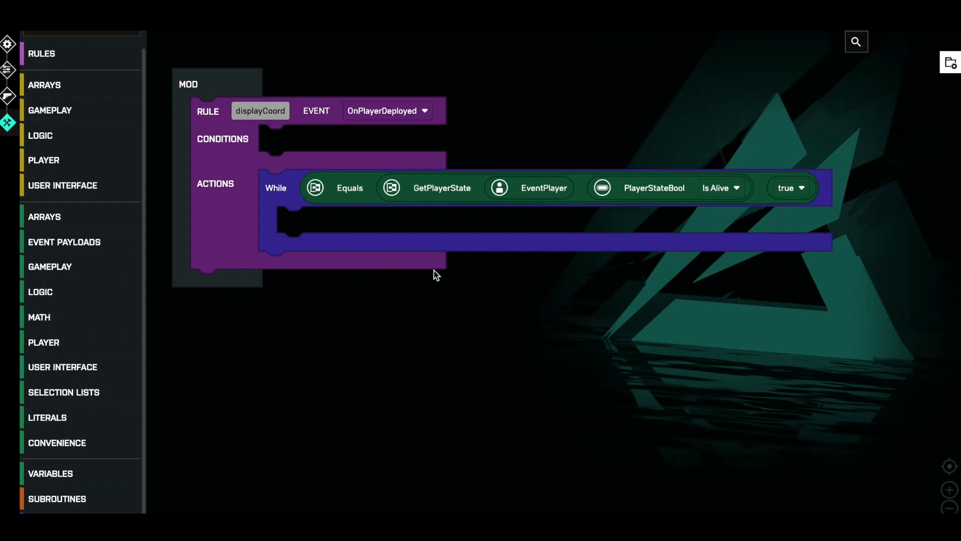
pyautogui.moveTo(429, 377)
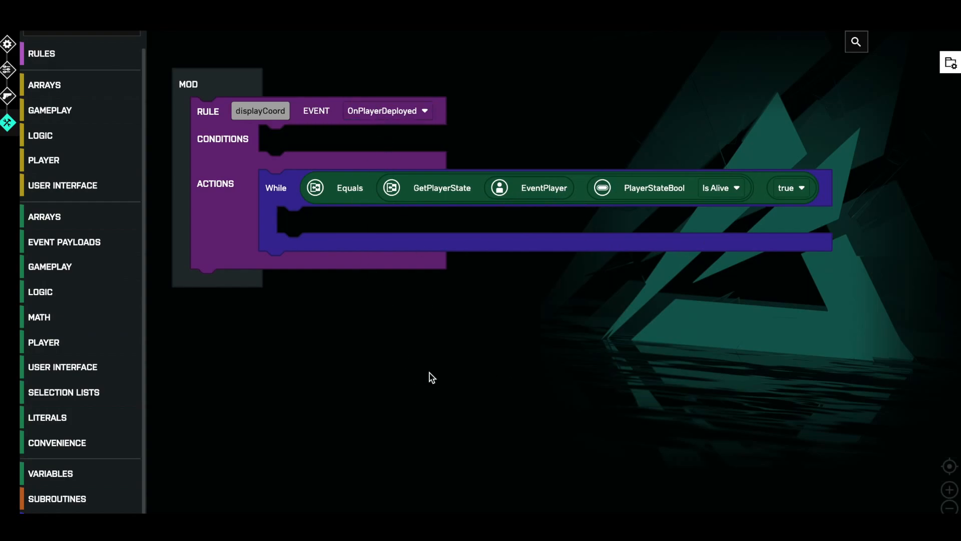
pyautogui.moveTo(538, 480)
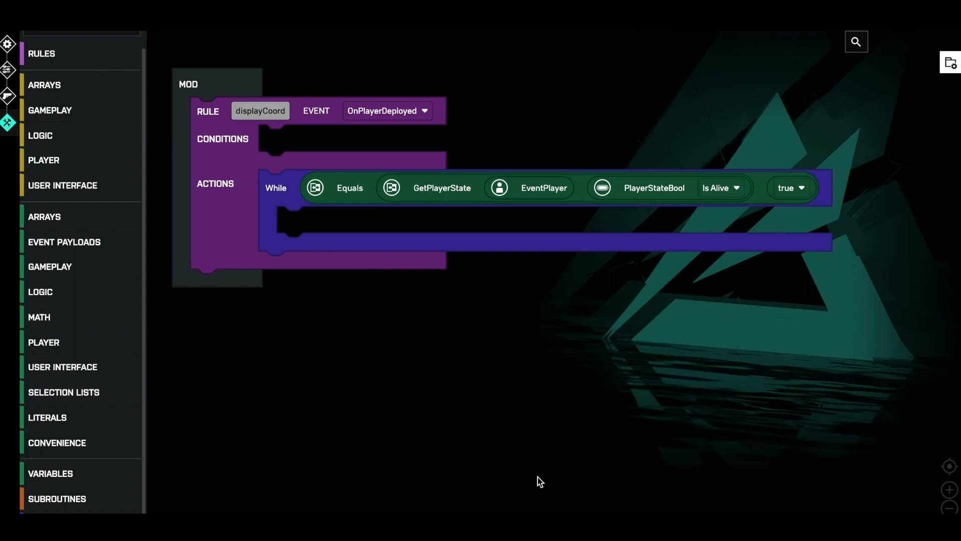
pyautogui.moveTo(426, 381)
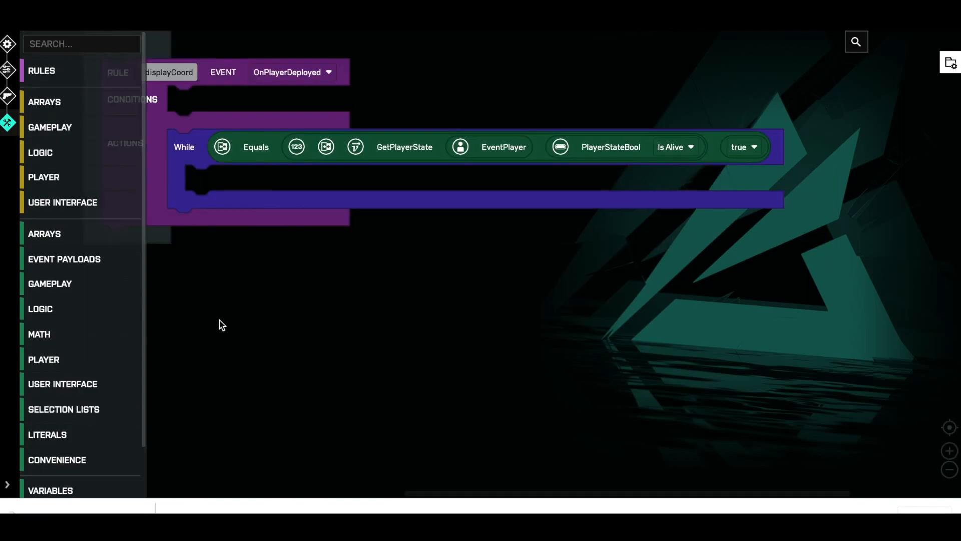
pyautogui.moveTo(364, 317)
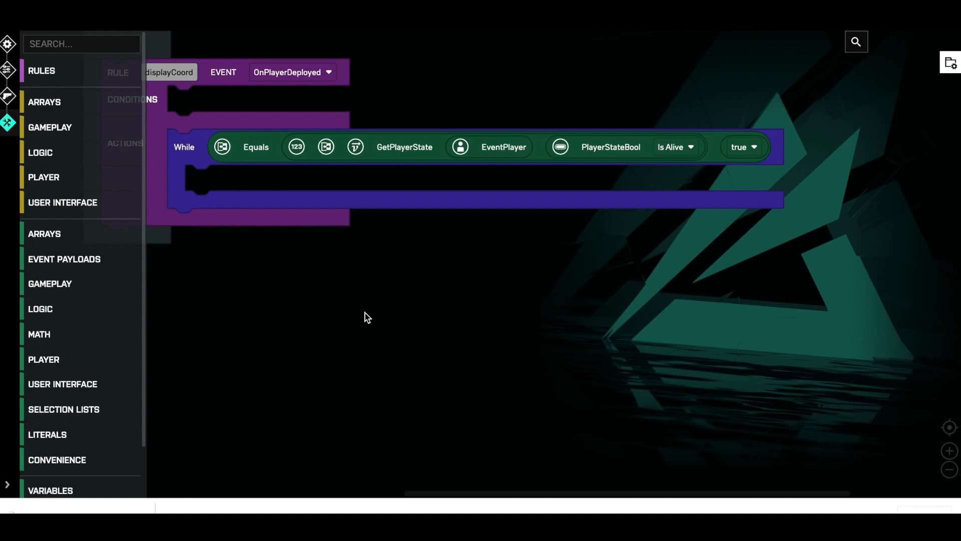
pyautogui.click(62, 203)
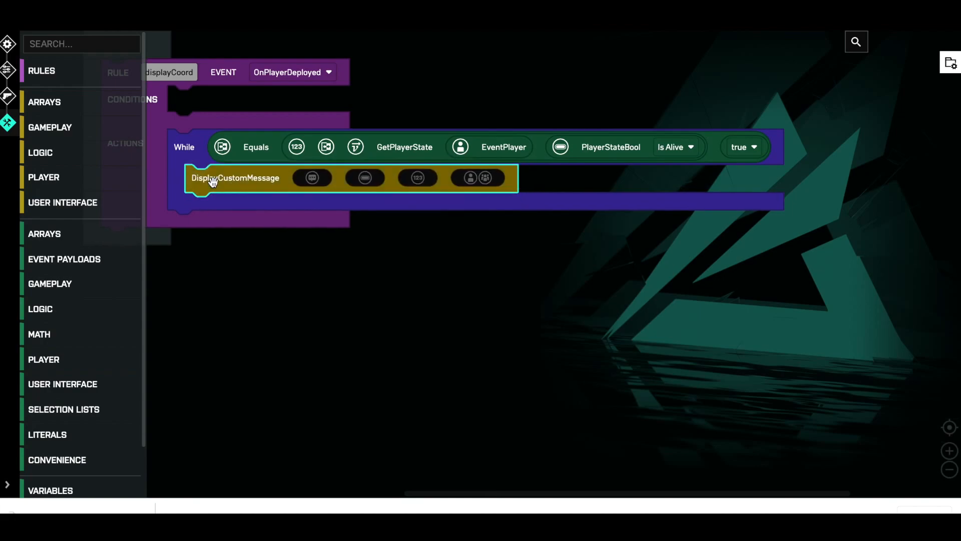
pyautogui.moveTo(260, 355)
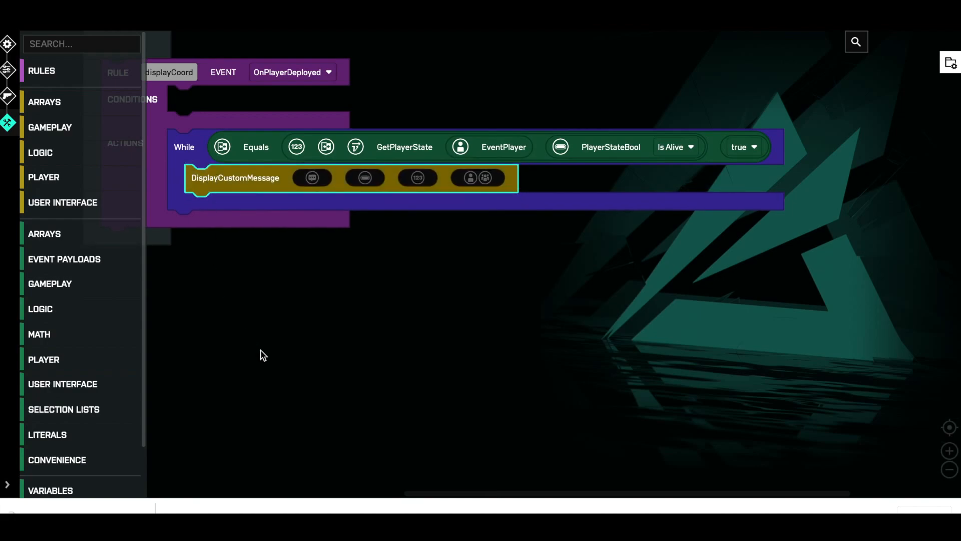
pyautogui.moveTo(267, 289)
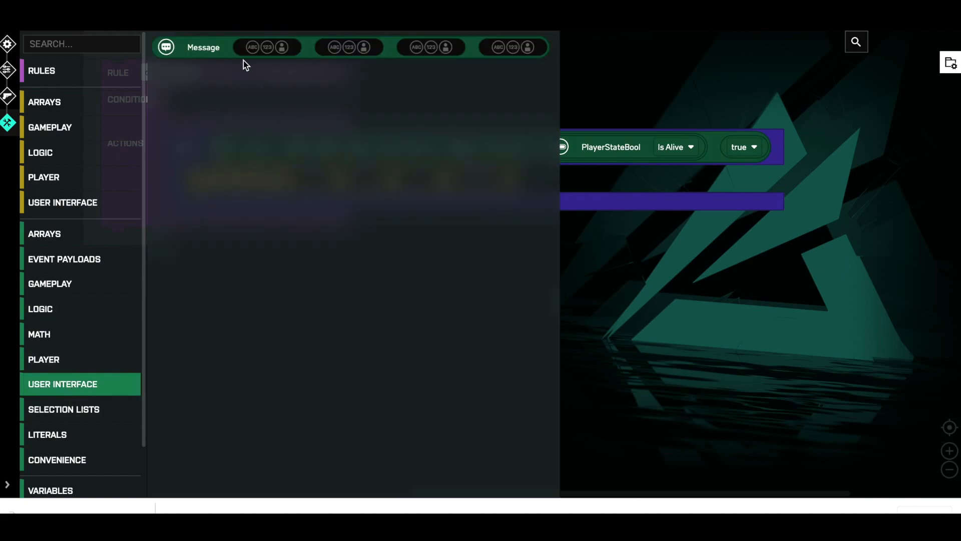
# Add a Message block to DisplayCustomMessage's first input
pyautogui.click(202, 47)
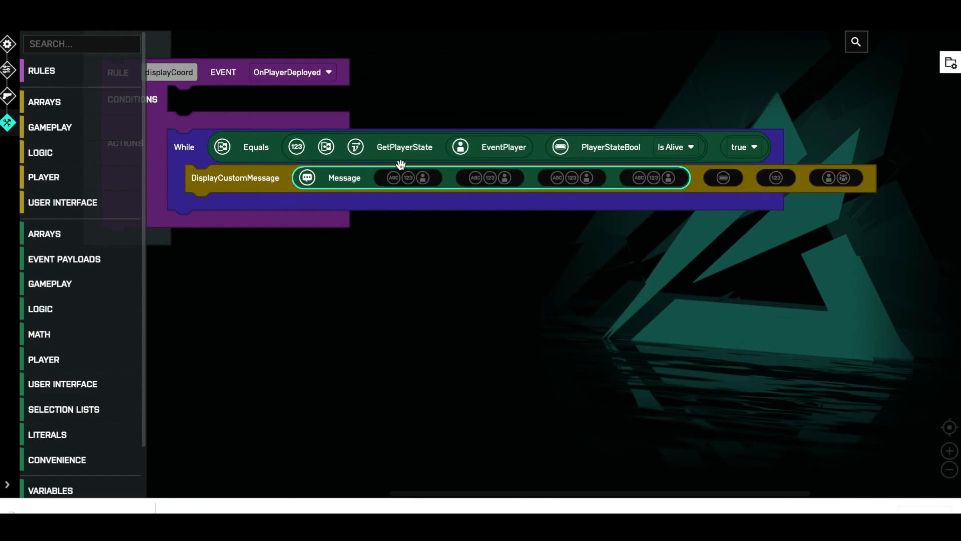
pyautogui.moveTo(47, 434)
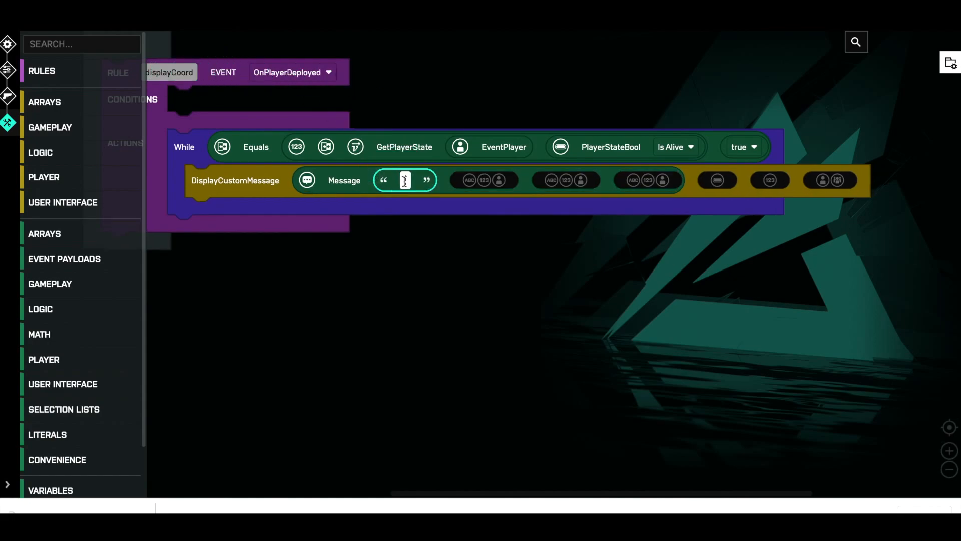
# Enter the message text 'X: {} Y: {} Z: {}'
pyautogui.write('X')
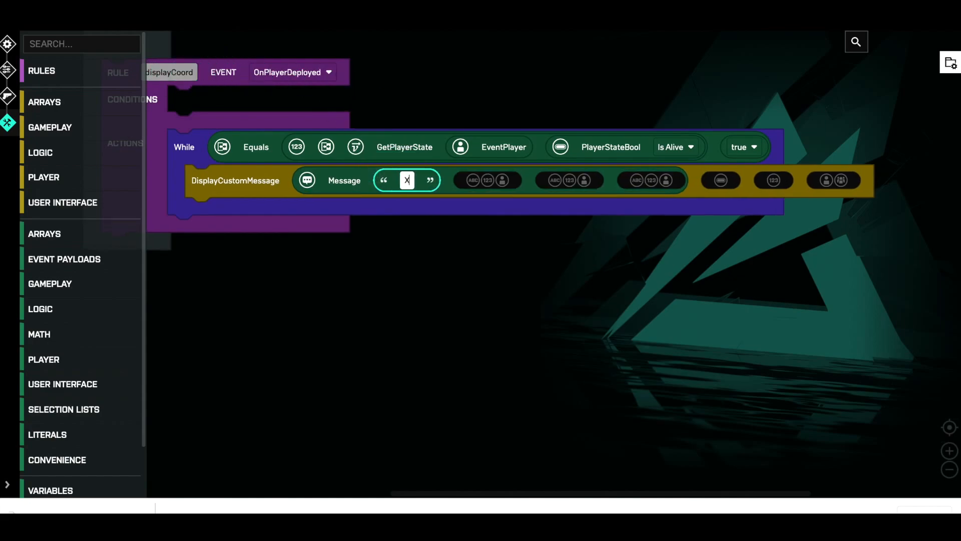
pyautogui.write(':')
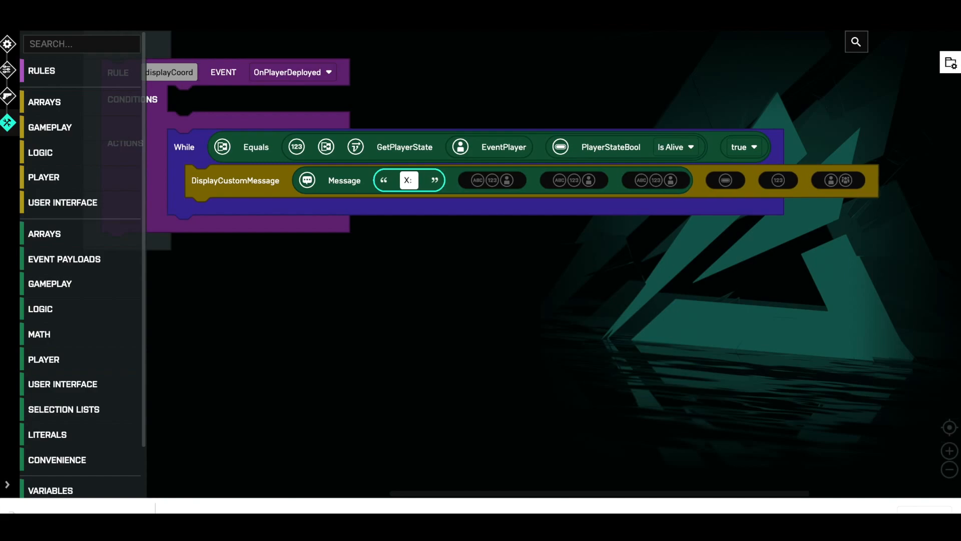
pyautogui.write('{}')
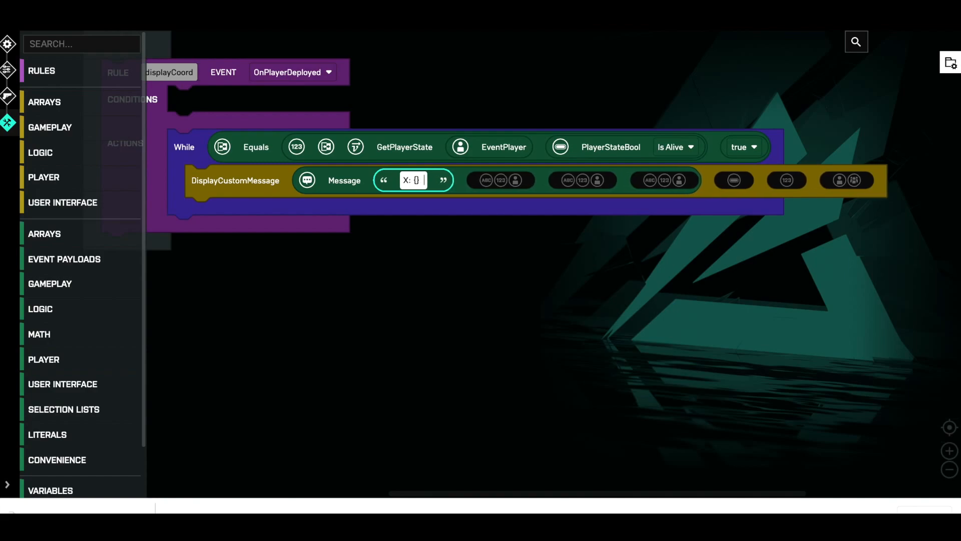
pyautogui.write('Y: {')
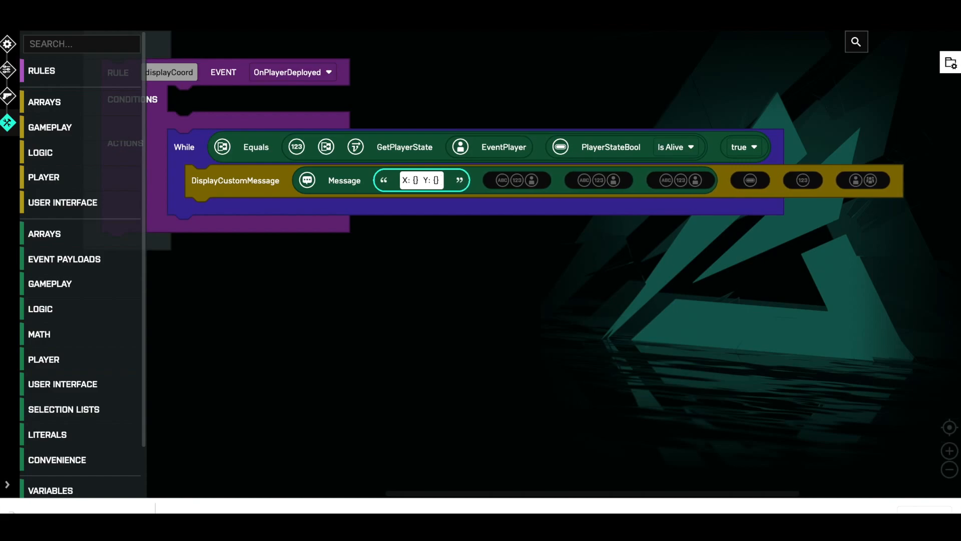
pyautogui.write('Z')
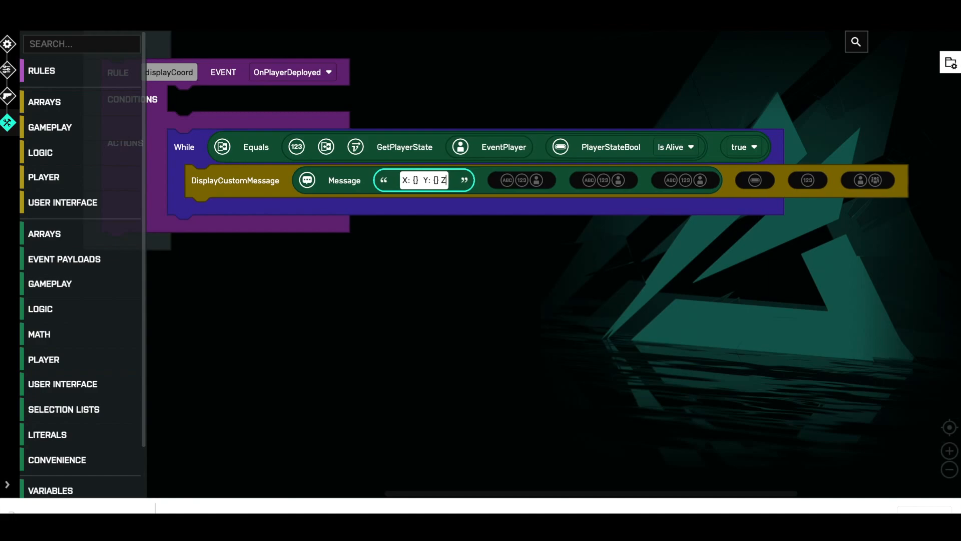
pyautogui.write(': {}')
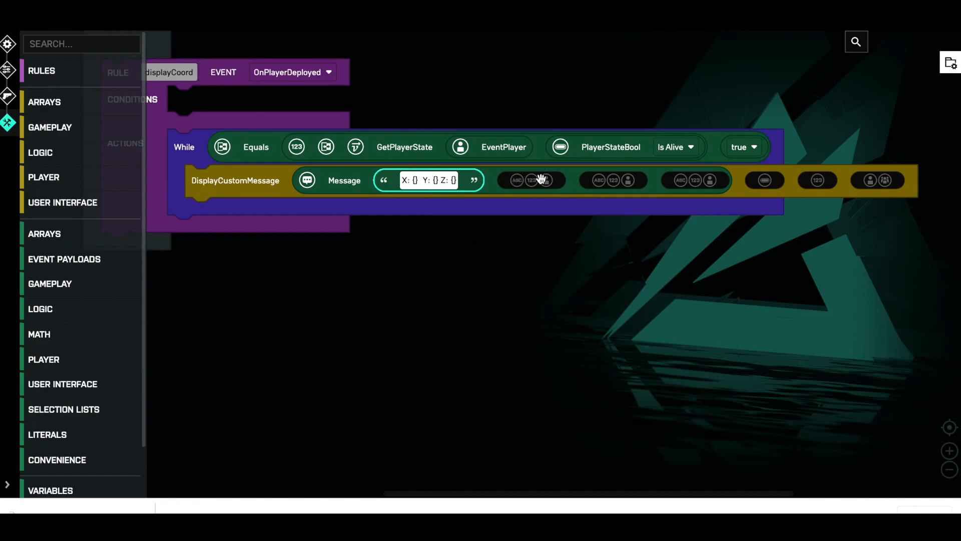
pyautogui.moveTo(408, 195)
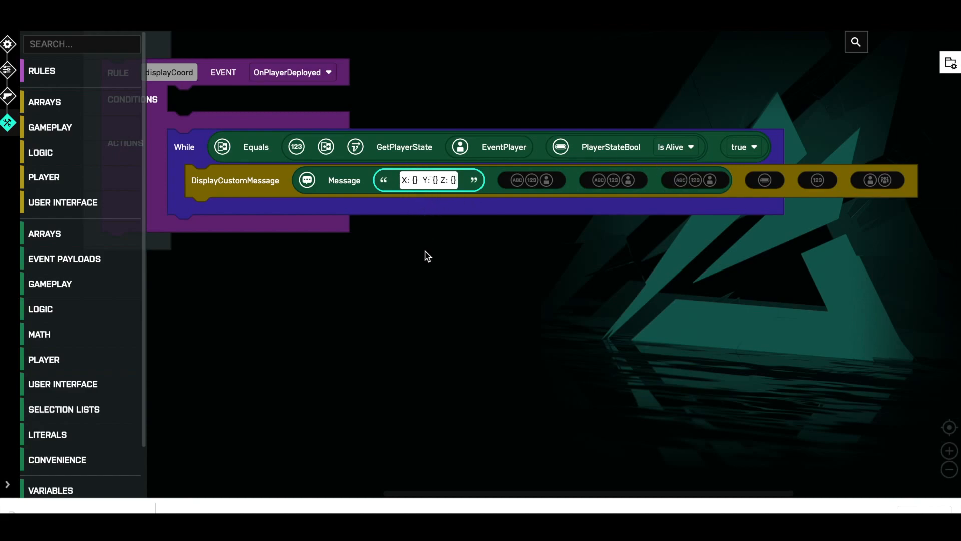
pyautogui.moveTo(412, 228)
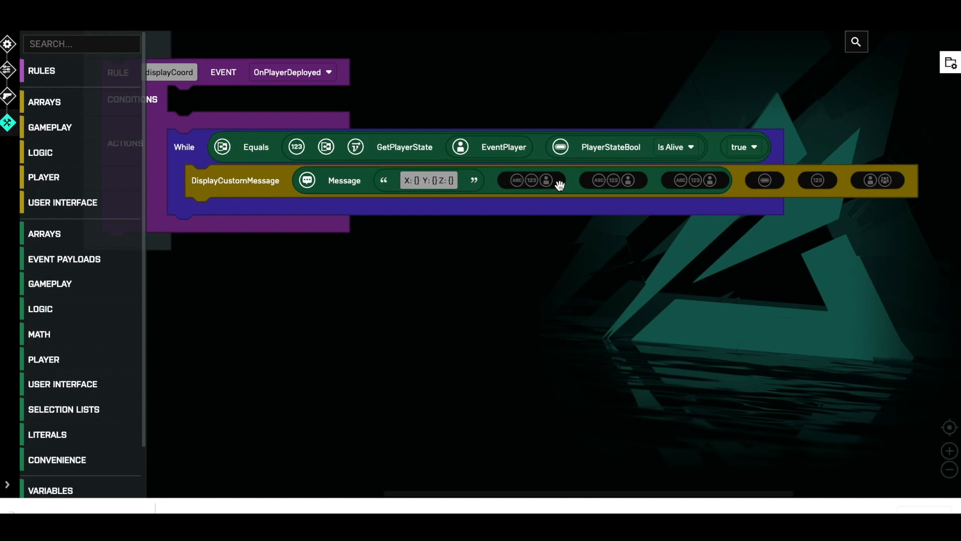
pyautogui.moveTo(649, 183)
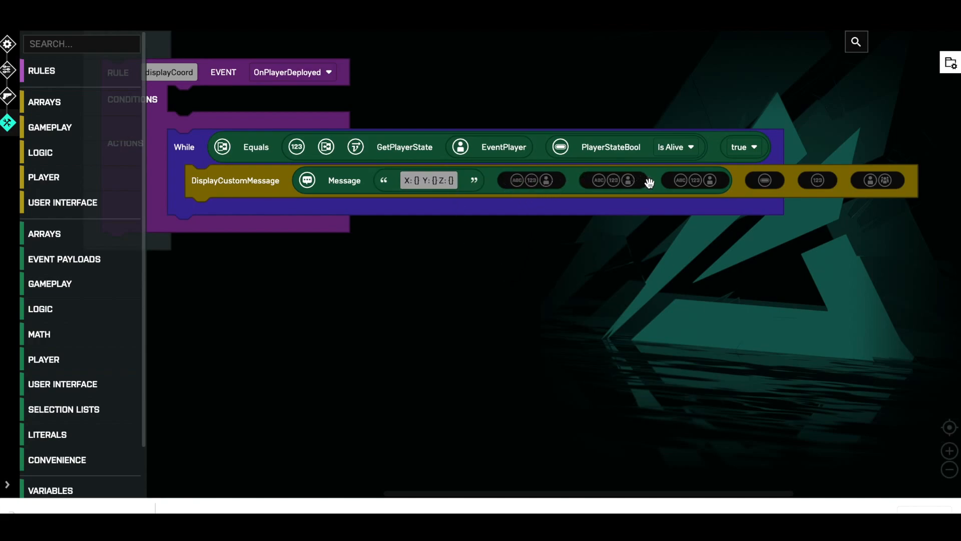
pyautogui.moveTo(585, 316)
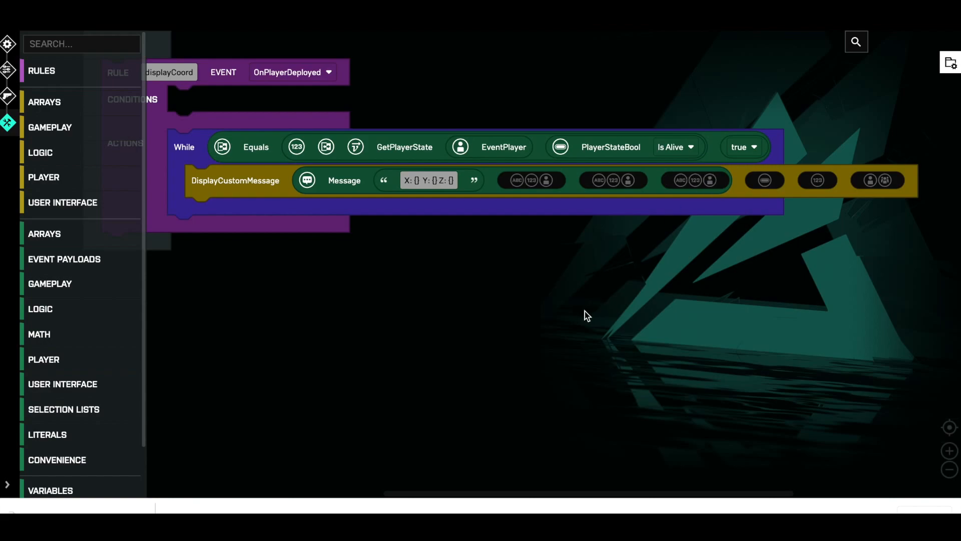
pyautogui.moveTo(500, 315)
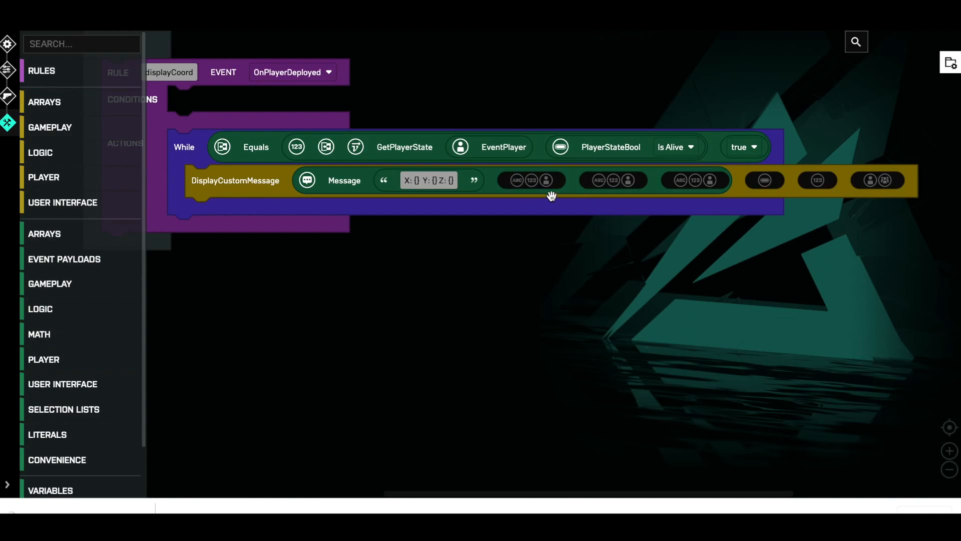
pyautogui.moveTo(629, 245)
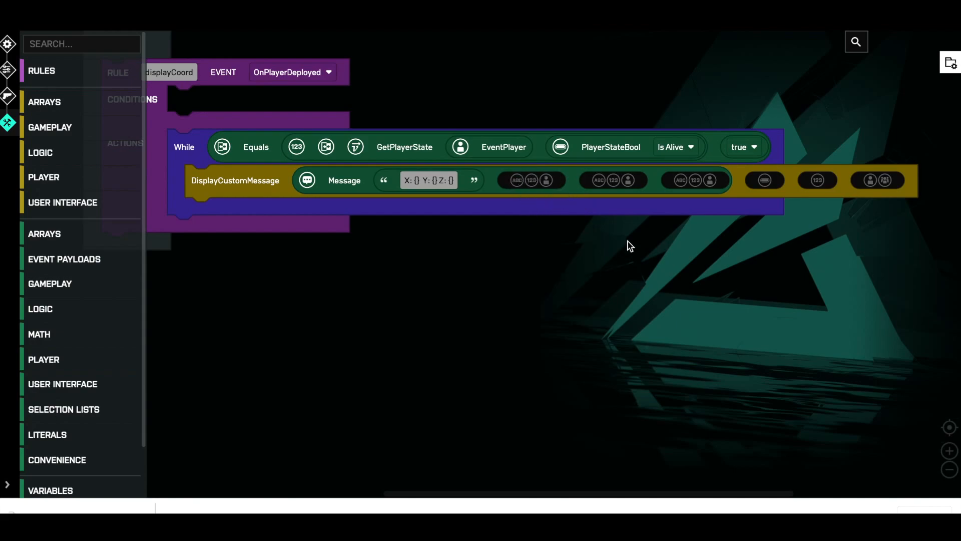
pyautogui.moveTo(534, 288)
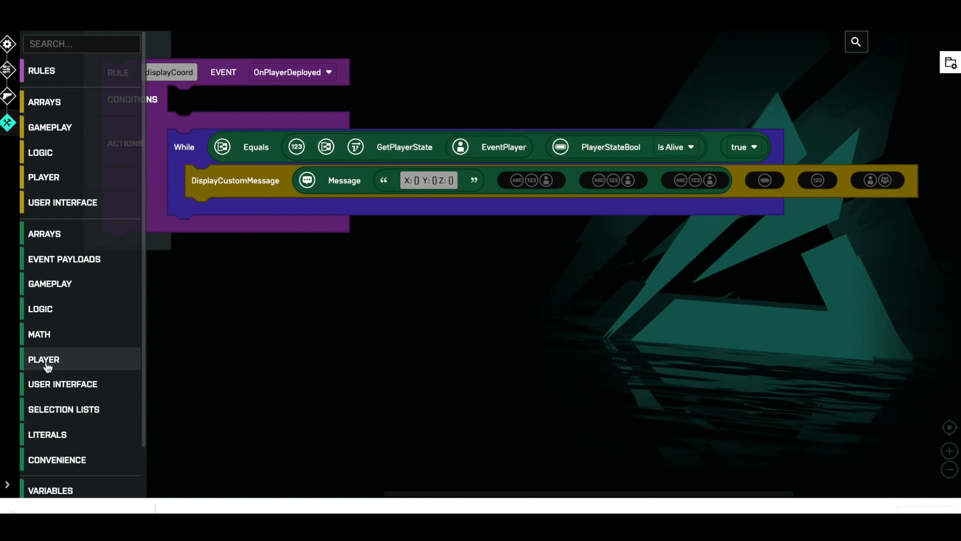
# Place a second GetPlayerState with EventPlayer as its player and a PlayerStateVector item
pyautogui.click(44, 358)
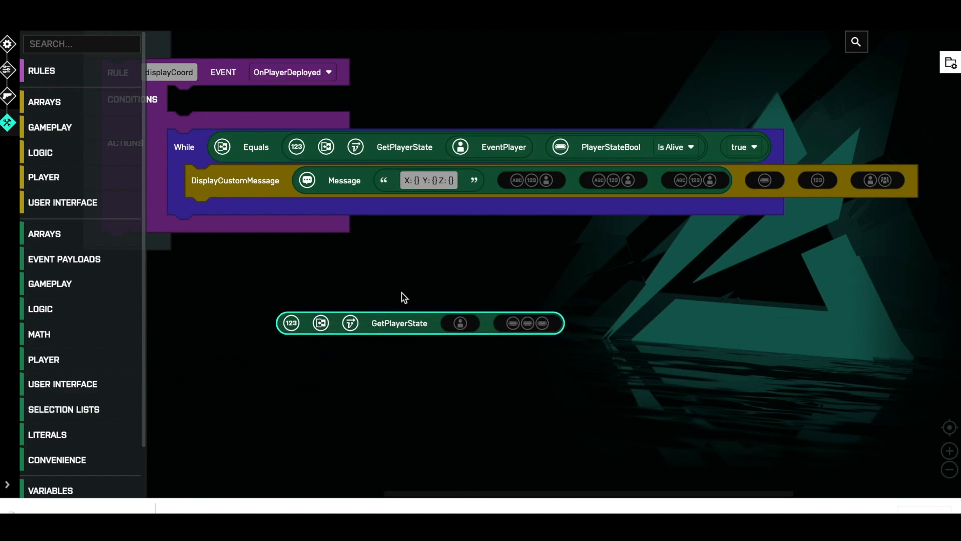
pyautogui.moveTo(495, 292)
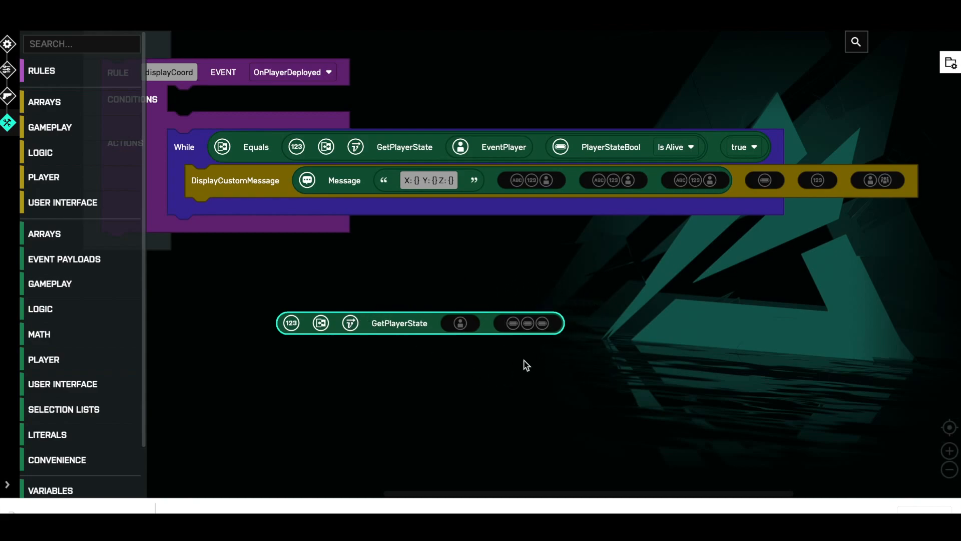
pyautogui.moveTo(487, 423)
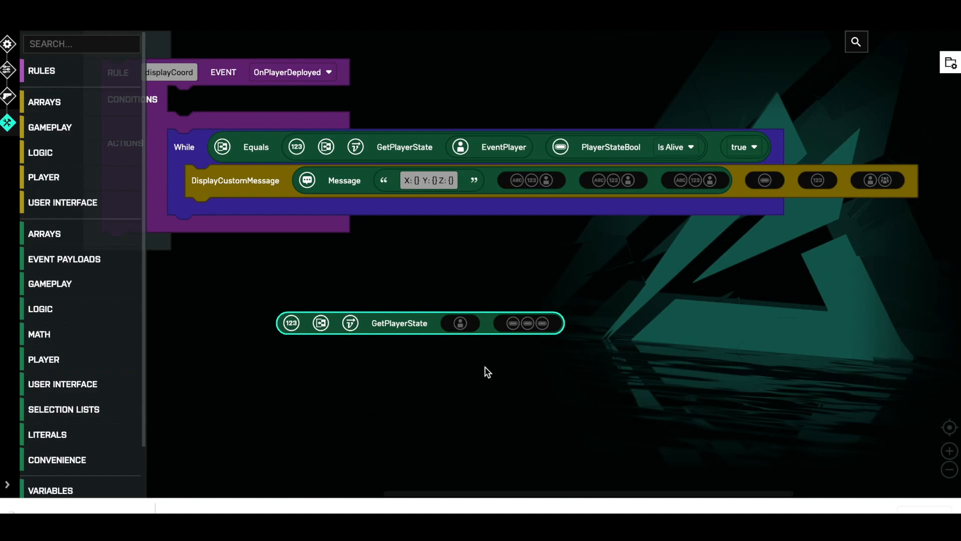
pyautogui.click(65, 259)
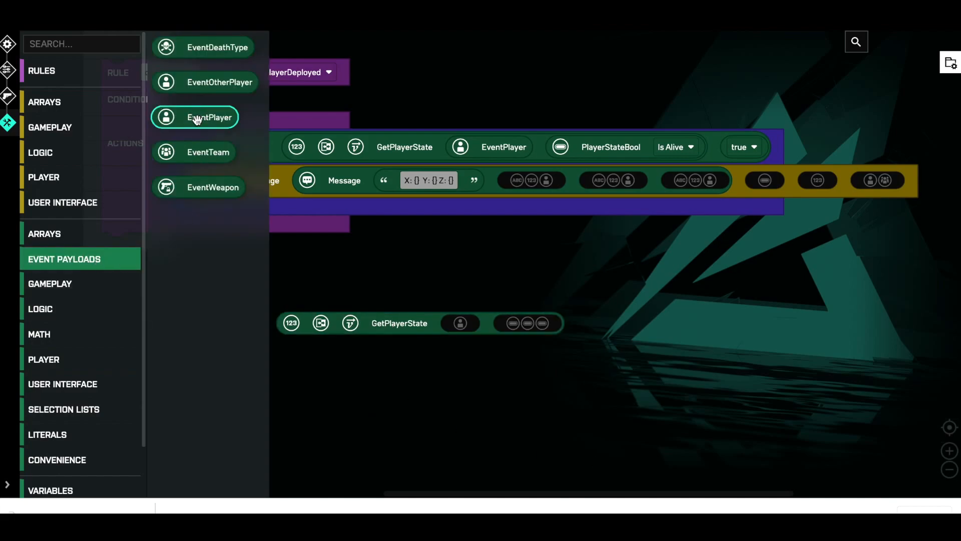
pyautogui.click(208, 117)
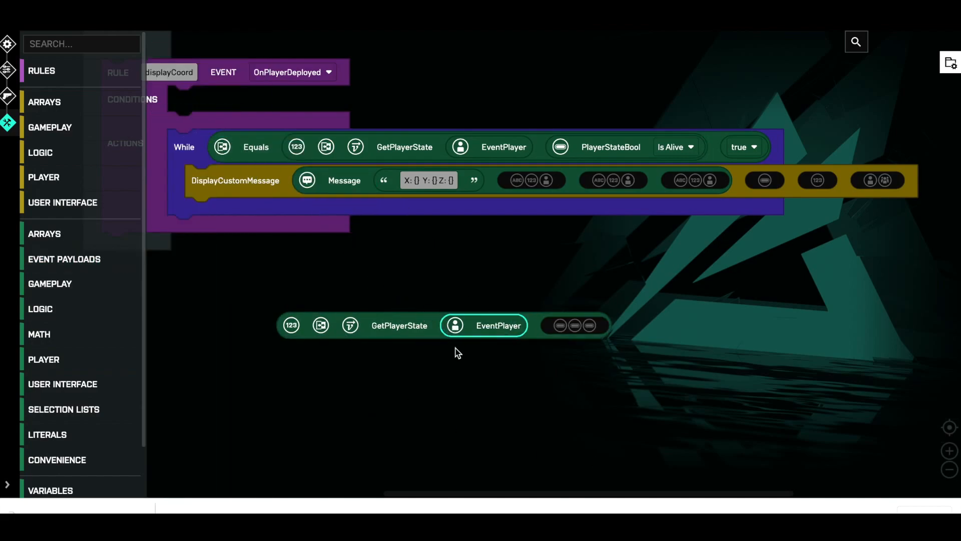
pyautogui.moveTo(535, 397)
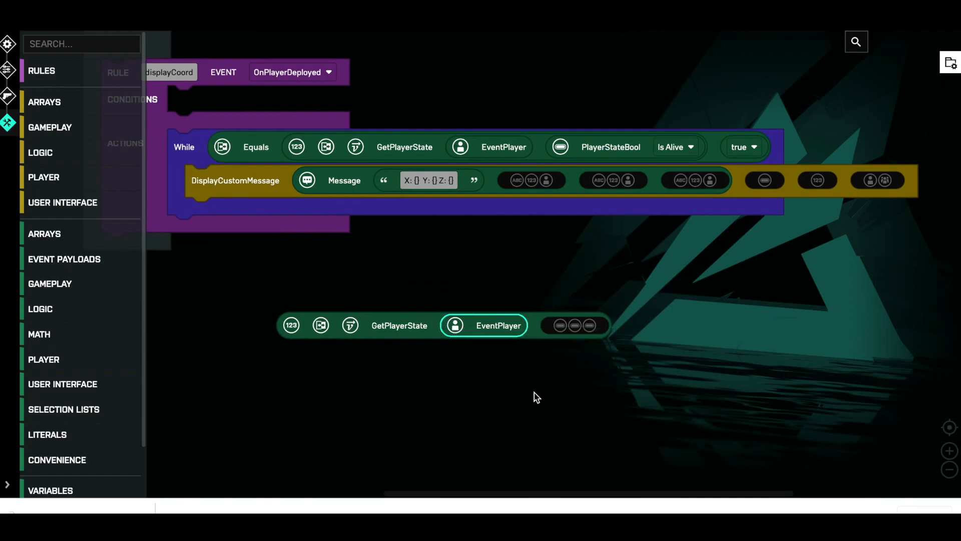
pyautogui.click(63, 409)
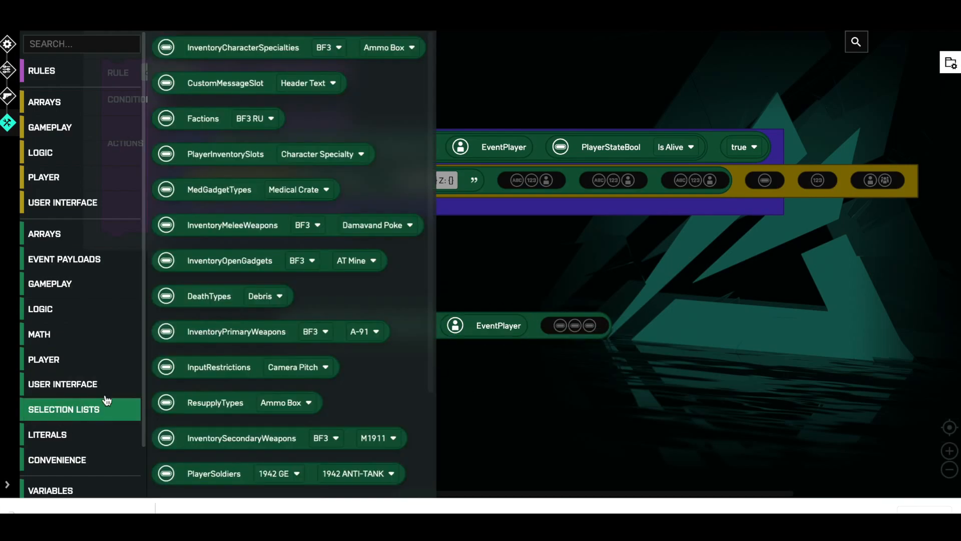
pyautogui.scroll(-3)
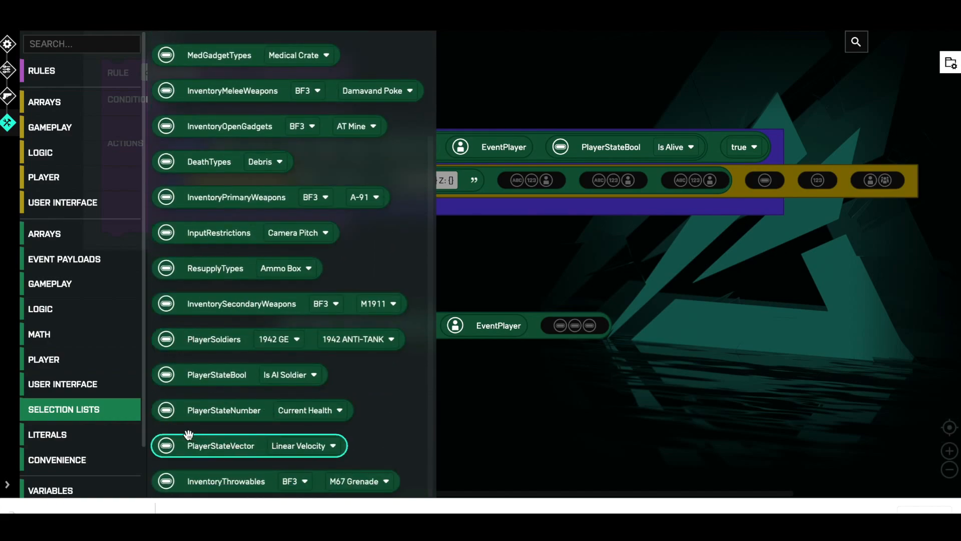
pyautogui.moveTo(212, 414)
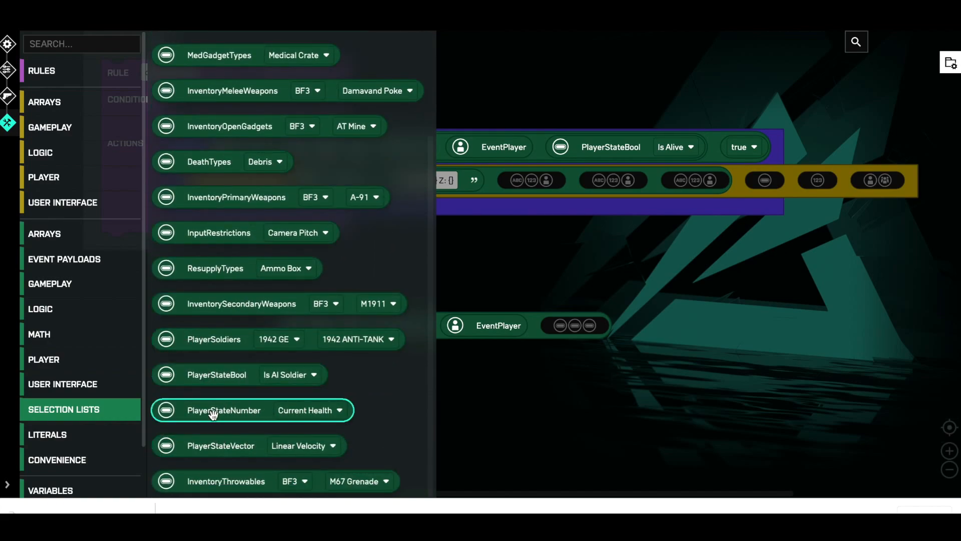
pyautogui.moveTo(221, 445)
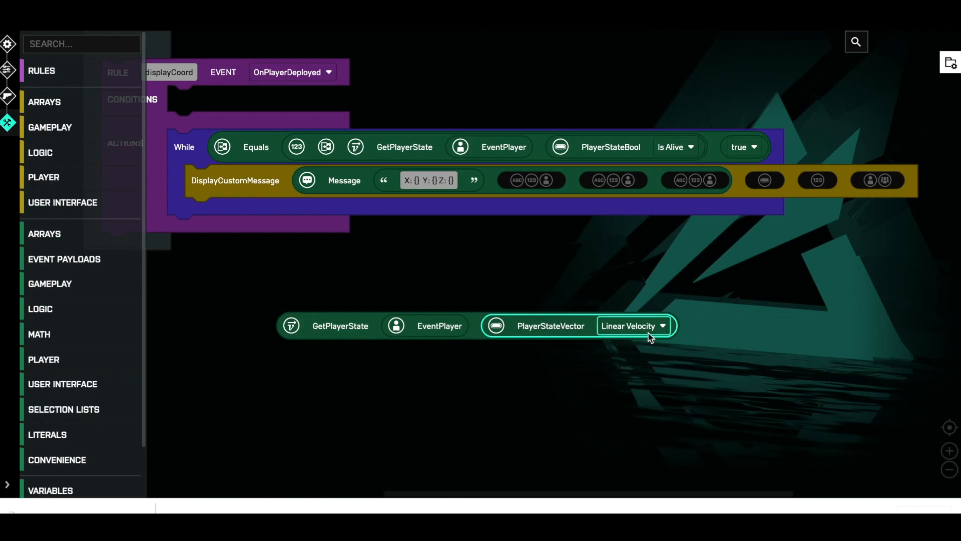
# Change the loose block's PlayerStateVector from Linear Velocity to Position
pyautogui.click(633, 326)
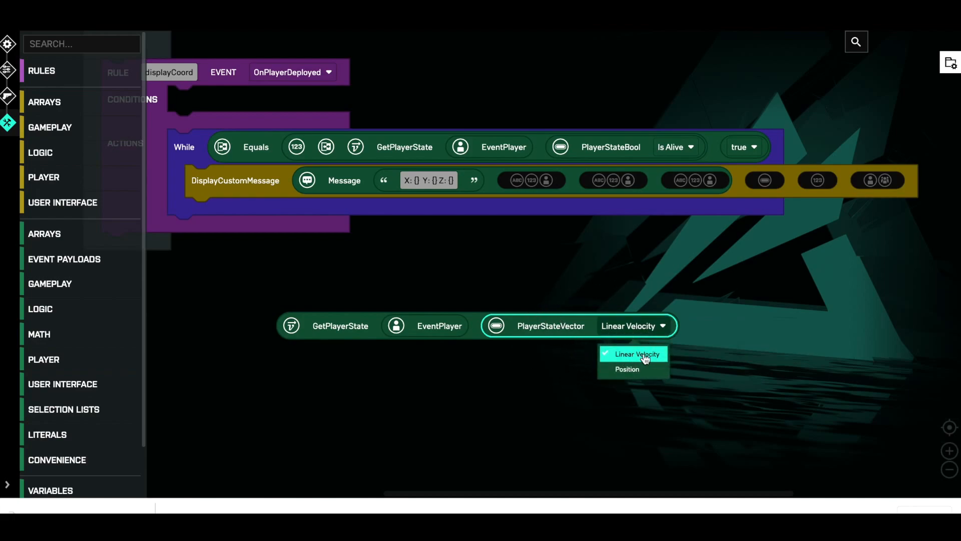
pyautogui.moveTo(625, 369)
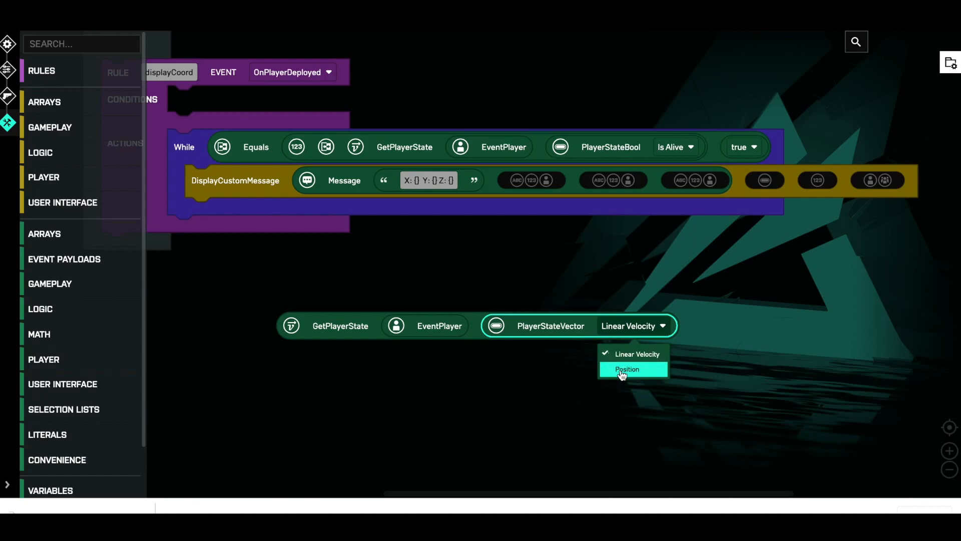
pyautogui.click(626, 369)
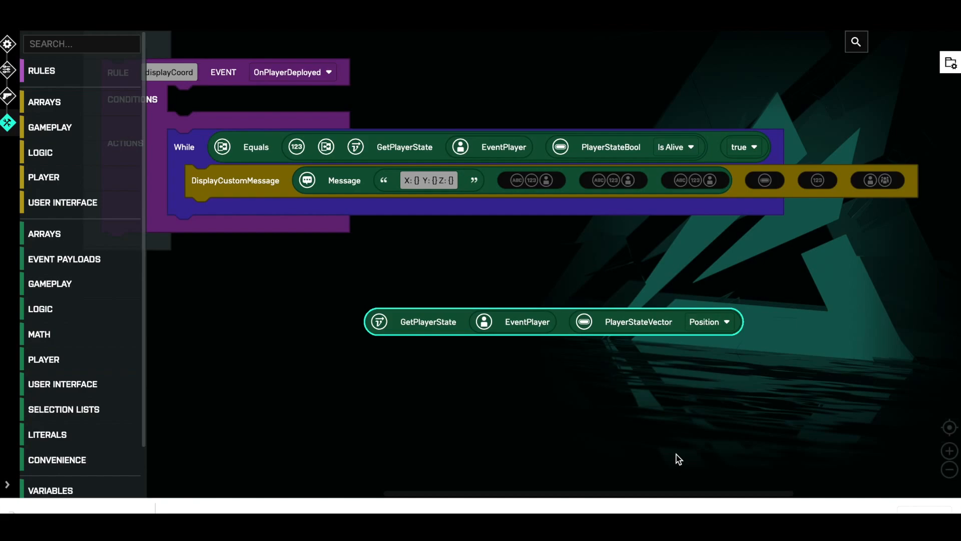
pyautogui.moveTo(262, 424)
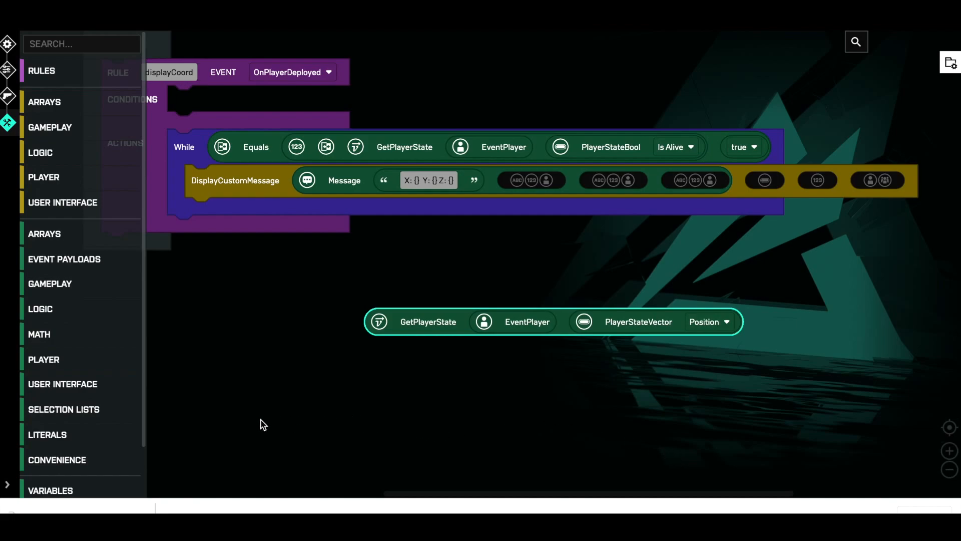
pyautogui.moveTo(61, 338)
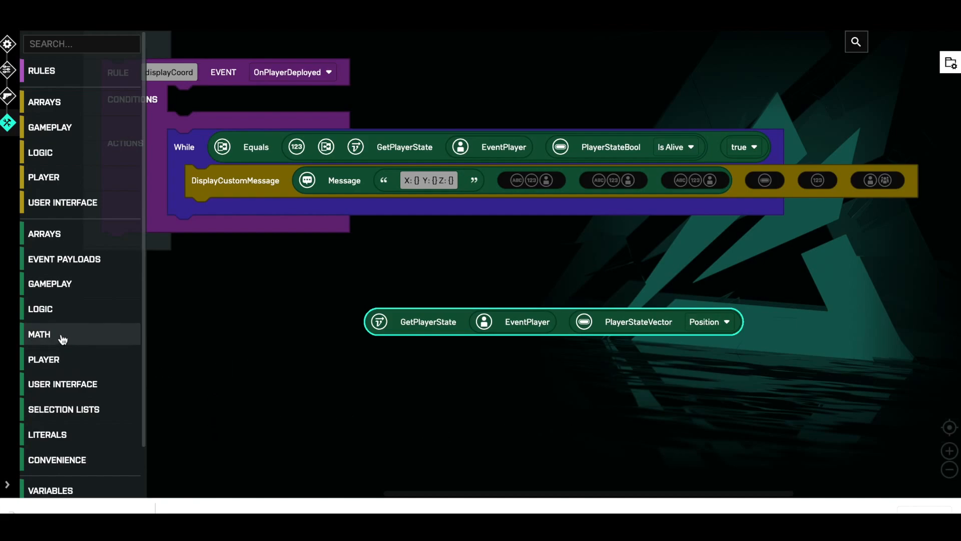
# Place a Math GetXComponent below the Position block, then view and close its Help
pyautogui.click(39, 334)
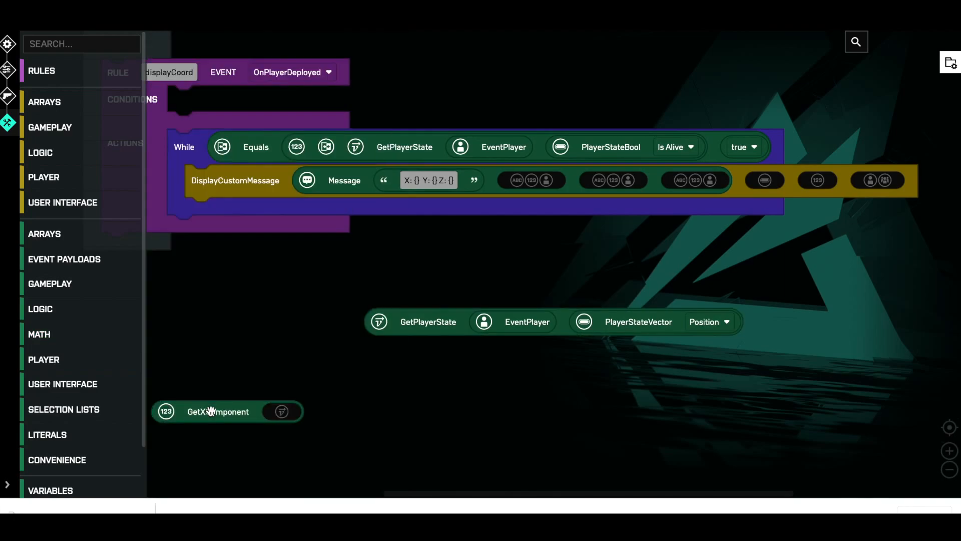
pyautogui.moveTo(218, 411); pyautogui.dragTo(426, 377)
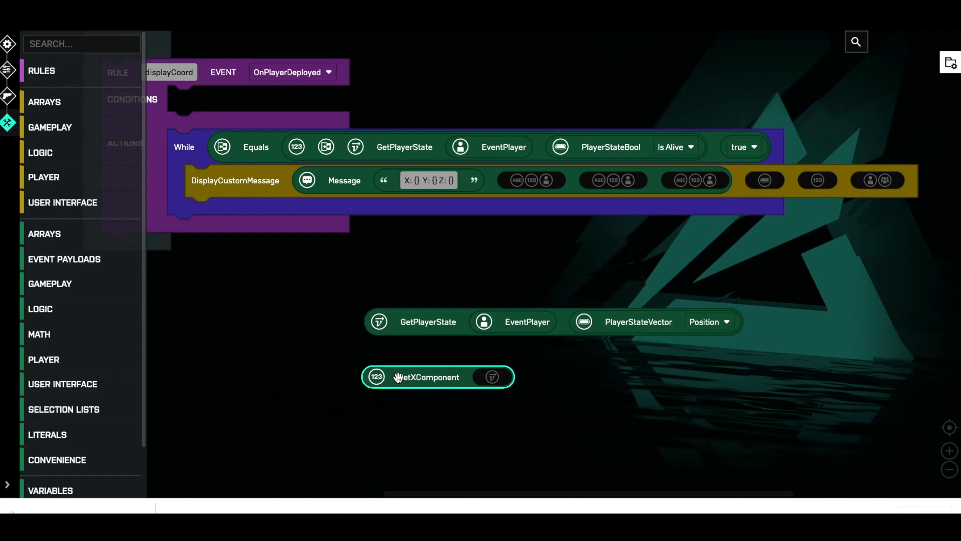
pyautogui.rightClick(429, 377)
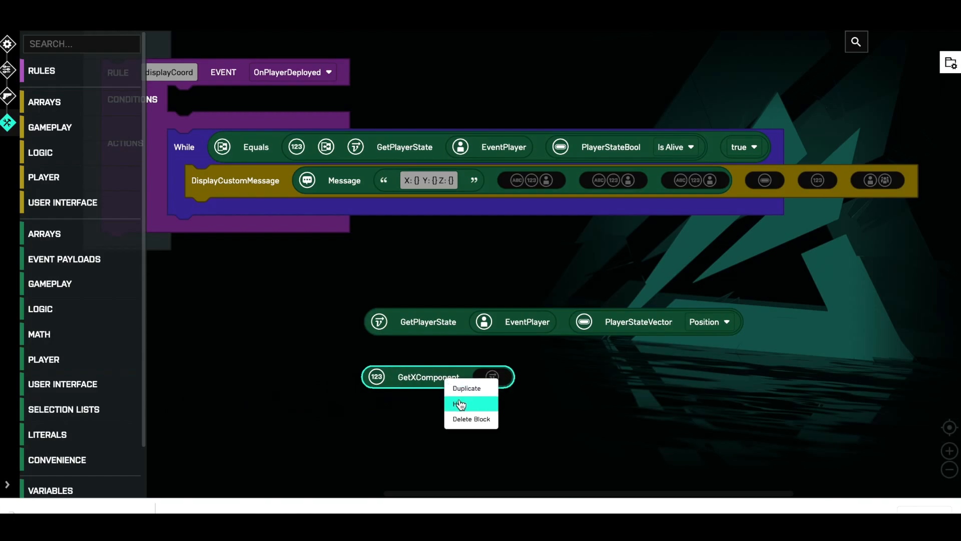
pyautogui.click(464, 404)
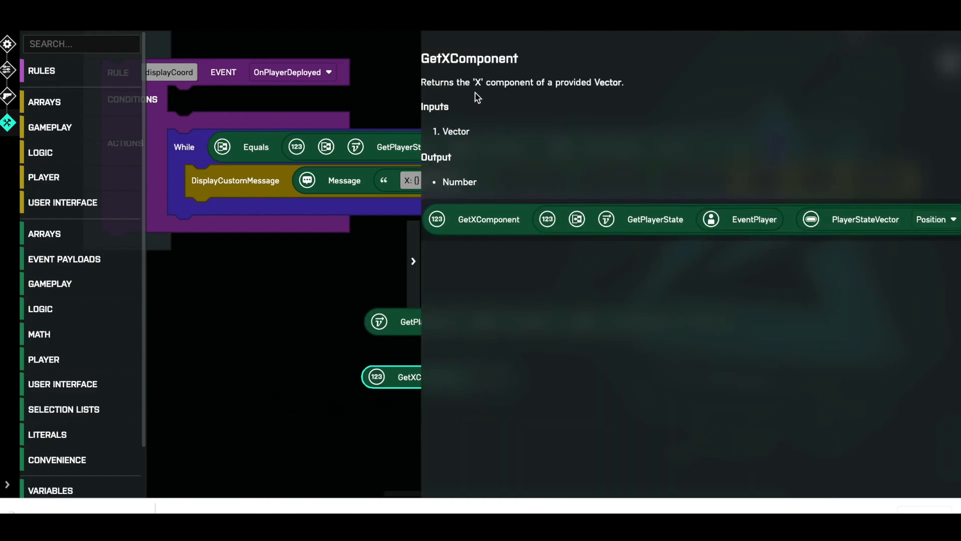
pyautogui.moveTo(619, 92)
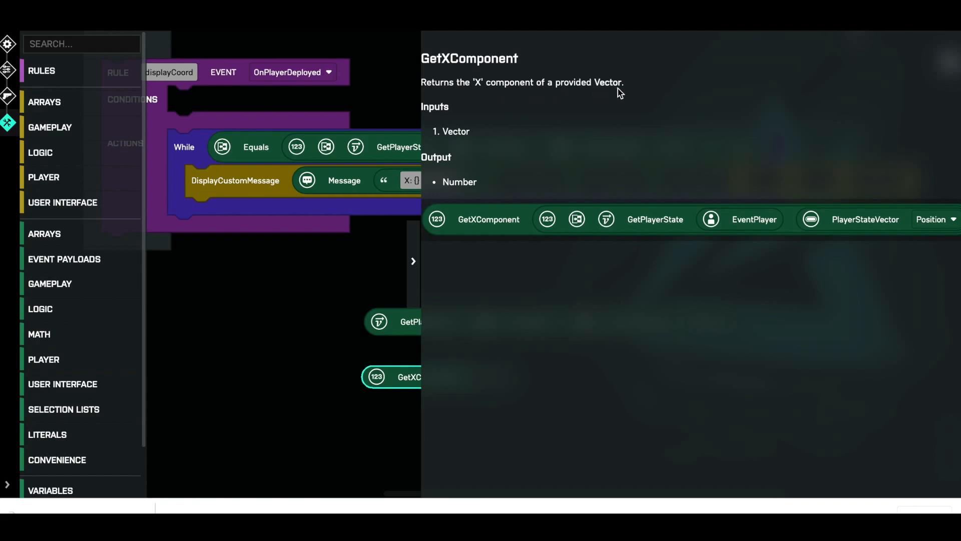
pyautogui.moveTo(484, 240)
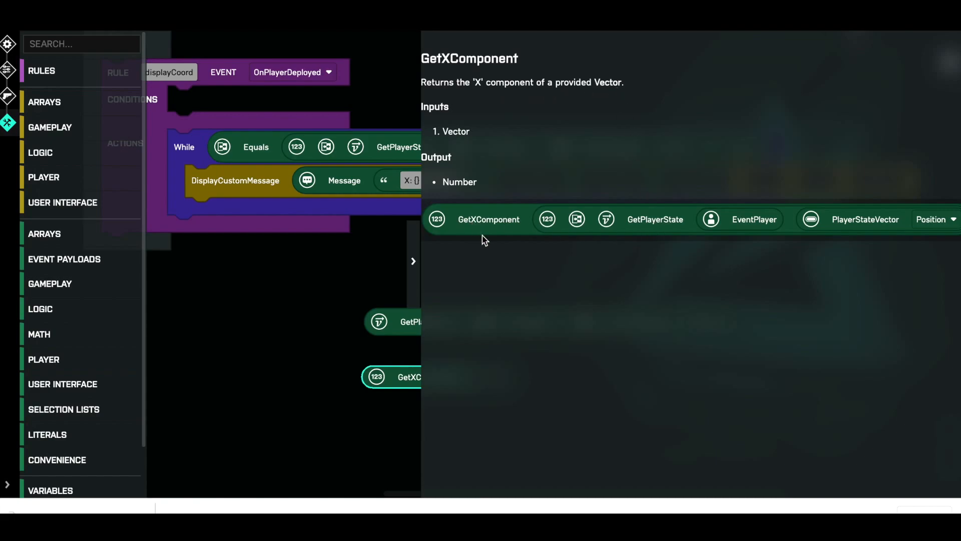
pyautogui.moveTo(784, 251)
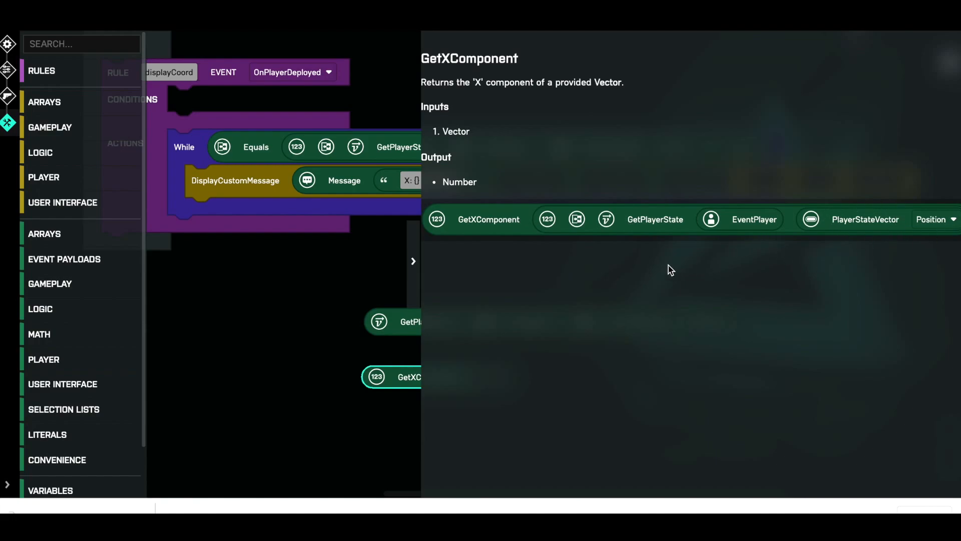
pyautogui.click(412, 261)
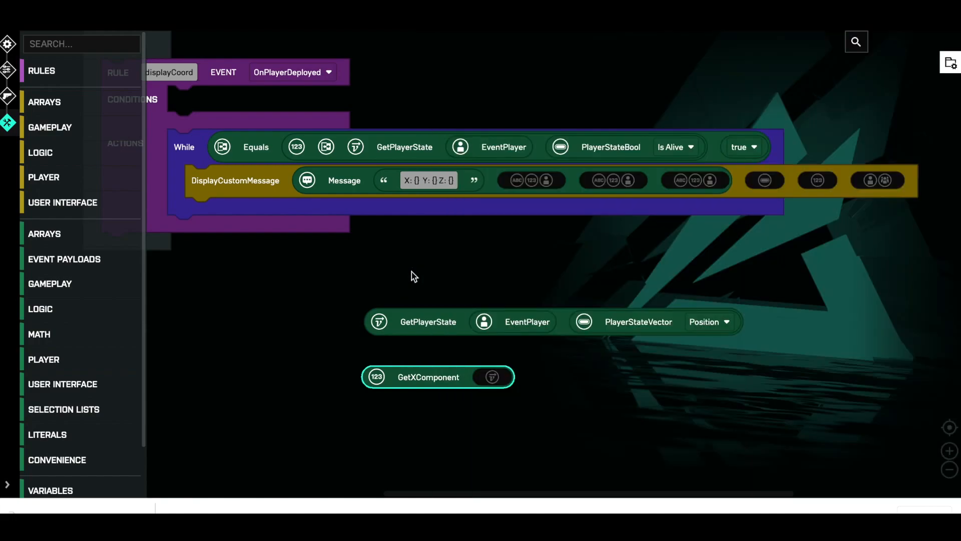
pyautogui.moveTo(428, 321)
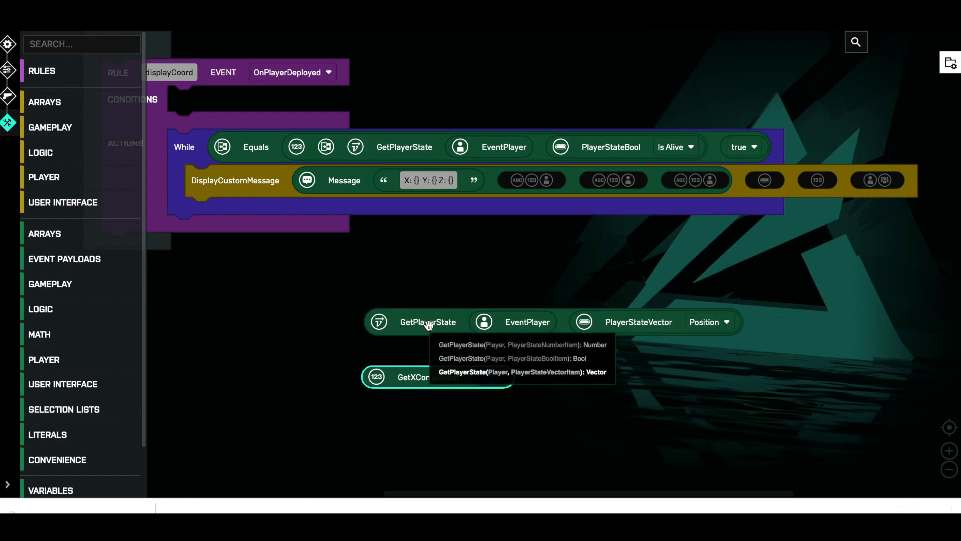
# Wrap the Position block in GetXComponent and plug it into the message's first value
pyautogui.click(521, 372)
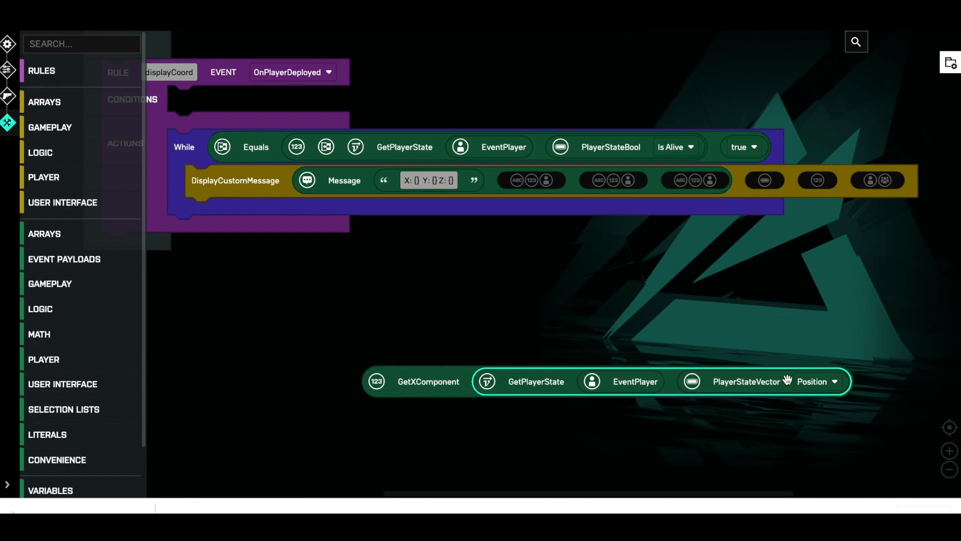
pyautogui.moveTo(635, 385)
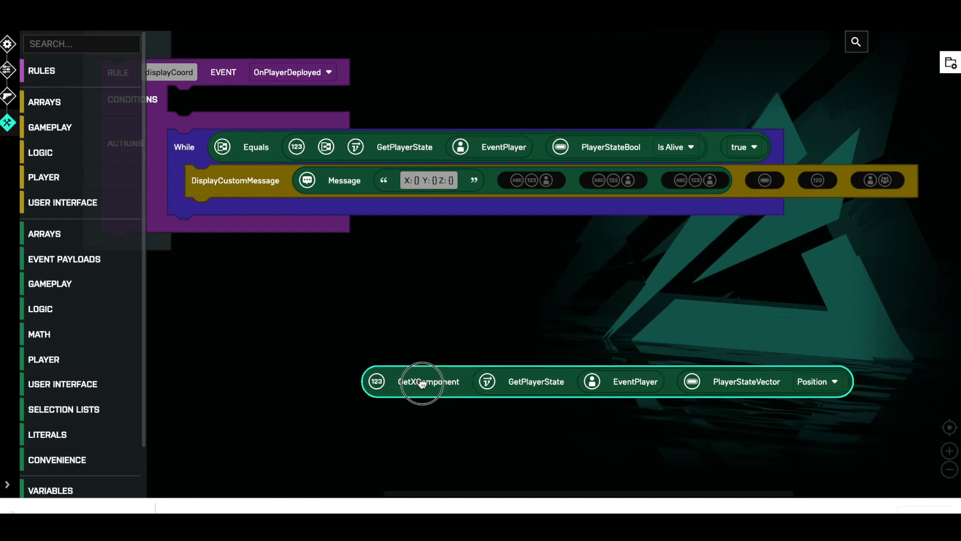
pyautogui.moveTo(422, 380); pyautogui.dragTo(533, 185)
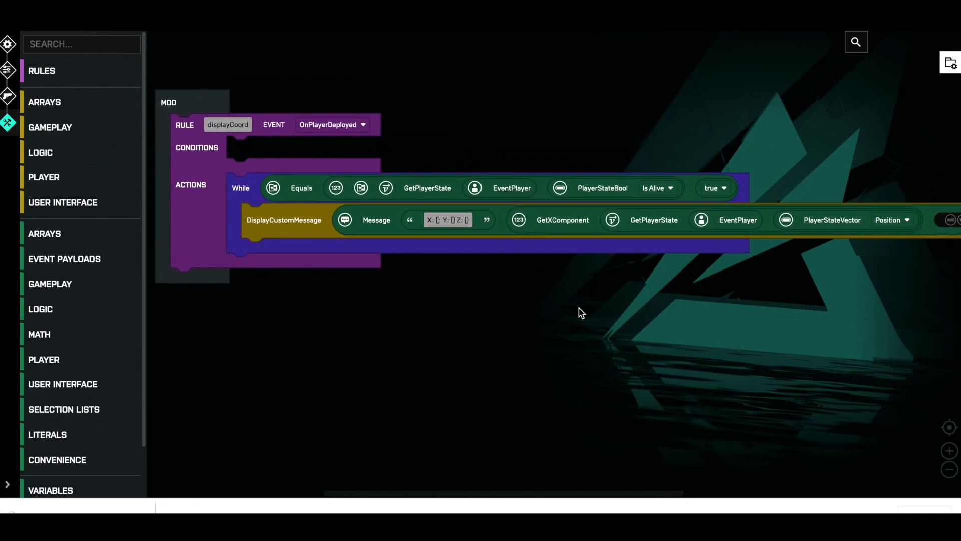
pyautogui.moveTo(610, 299)
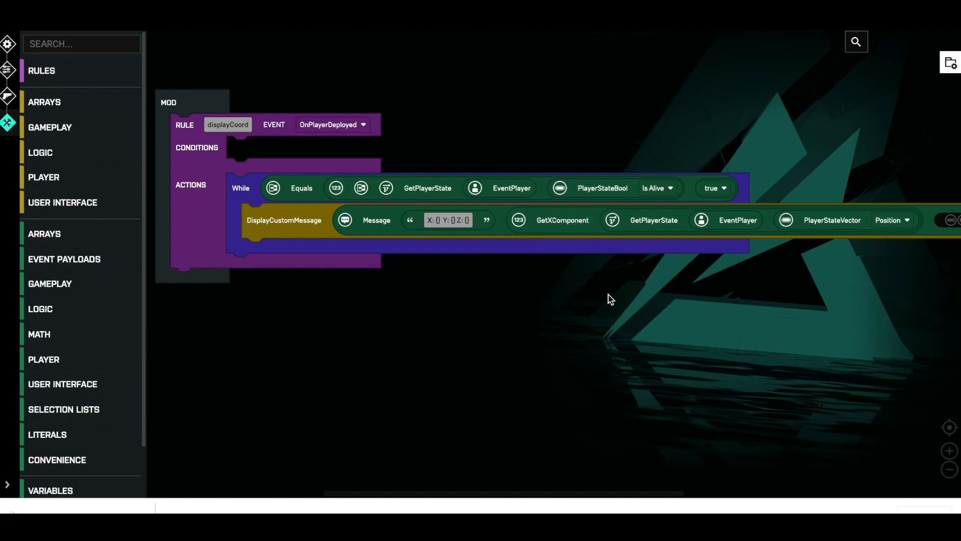
pyautogui.moveTo(738, 365)
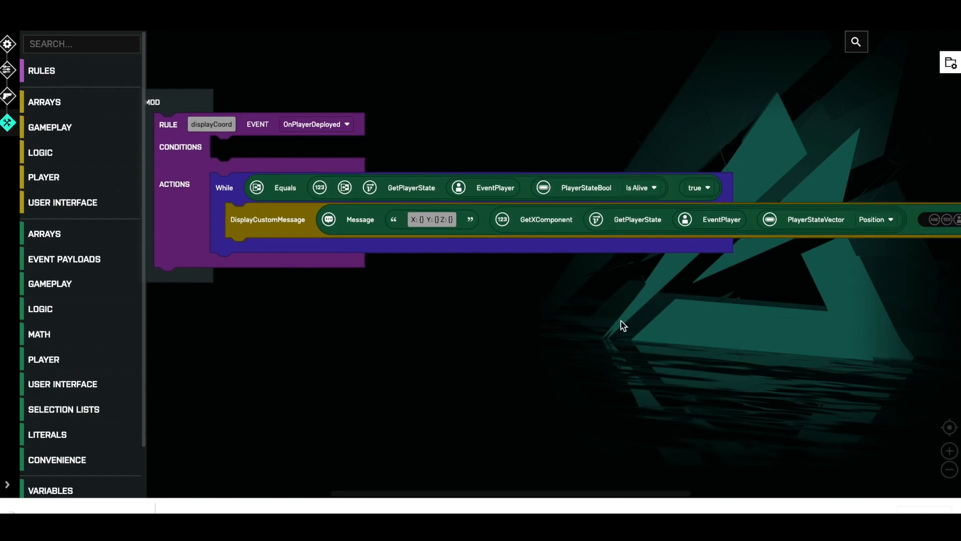
pyautogui.moveTo(451, 257)
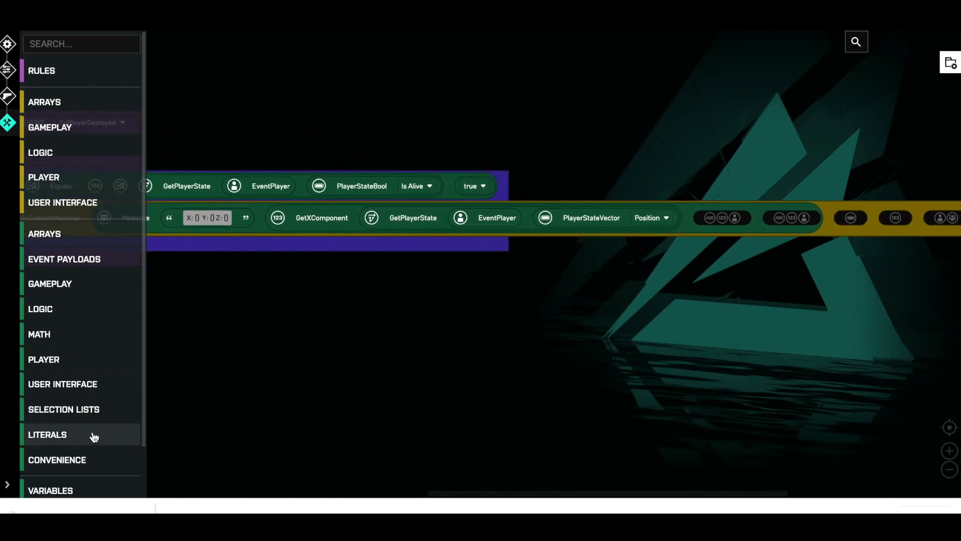
# Add a GetYComponent block and duplicate the player Position block twice for the Y and Z components
pyautogui.click(38, 333)
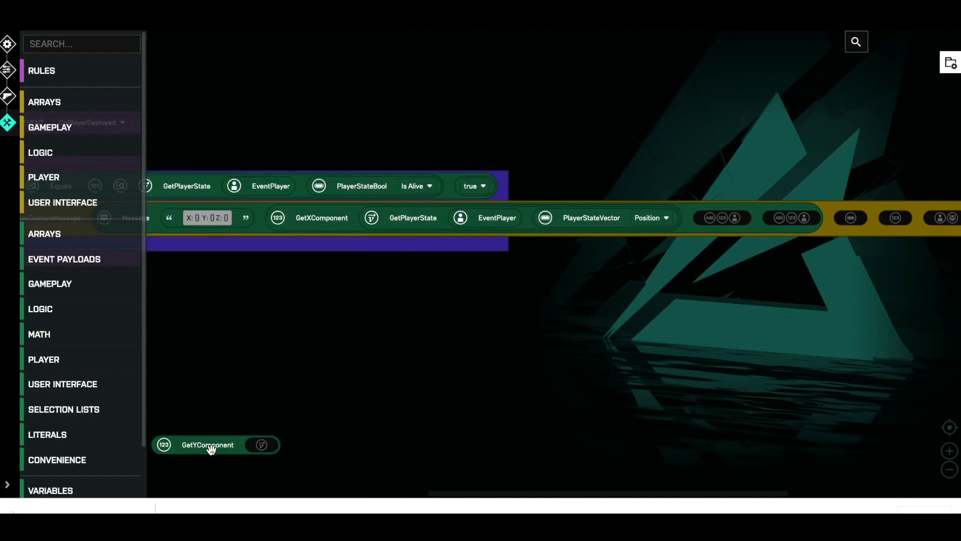
pyautogui.moveTo(208, 445); pyautogui.dragTo(486, 297)
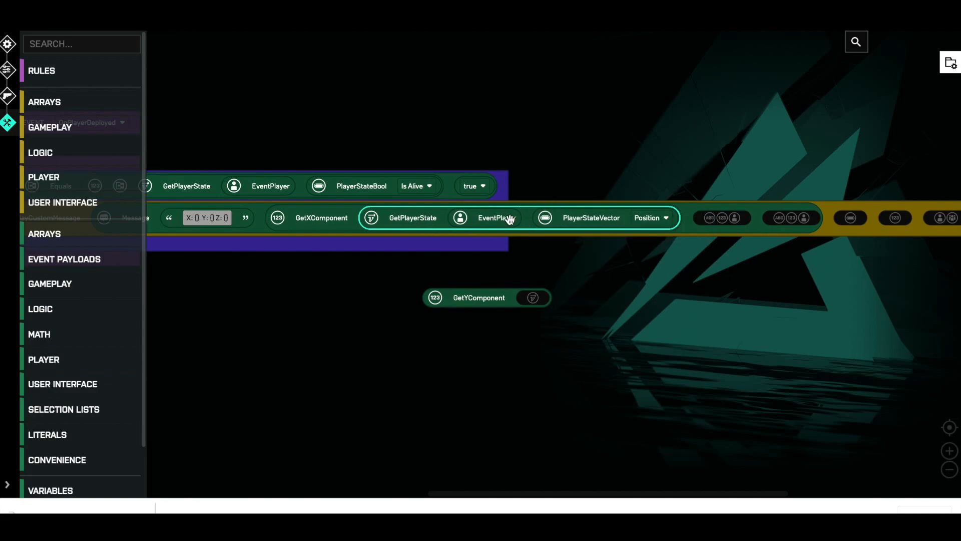
pyautogui.rightClick(497, 218)
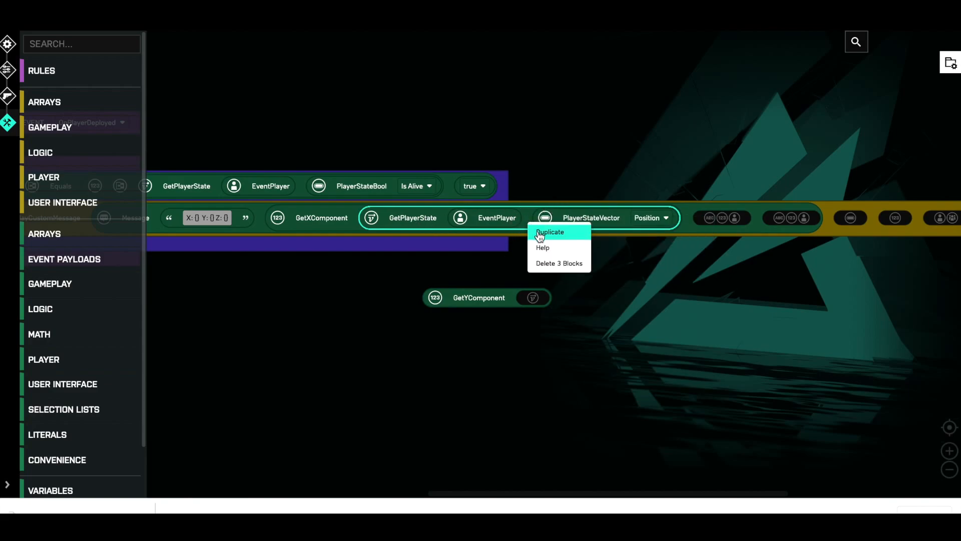
pyautogui.click(549, 232)
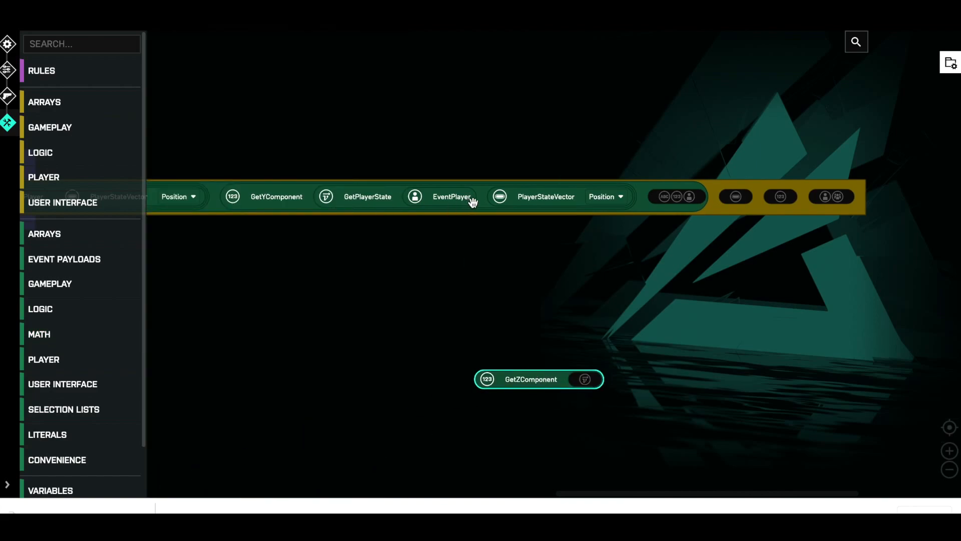
pyautogui.rightClick(452, 196)
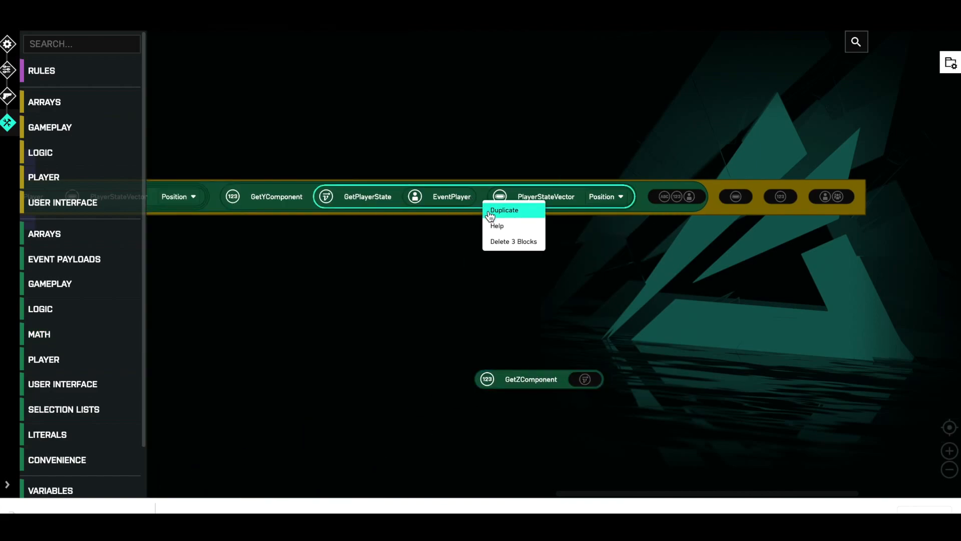
pyautogui.click(503, 210)
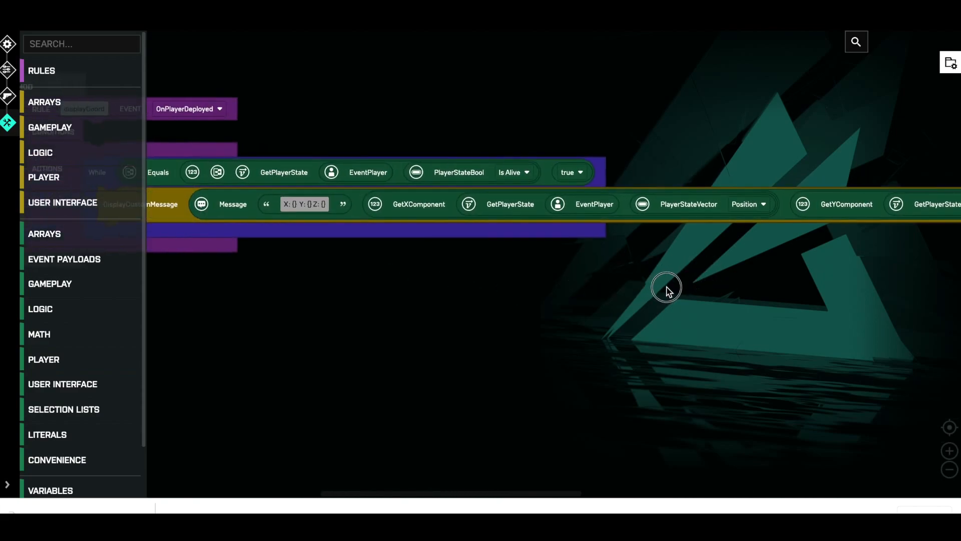
pyautogui.click(303, 204)
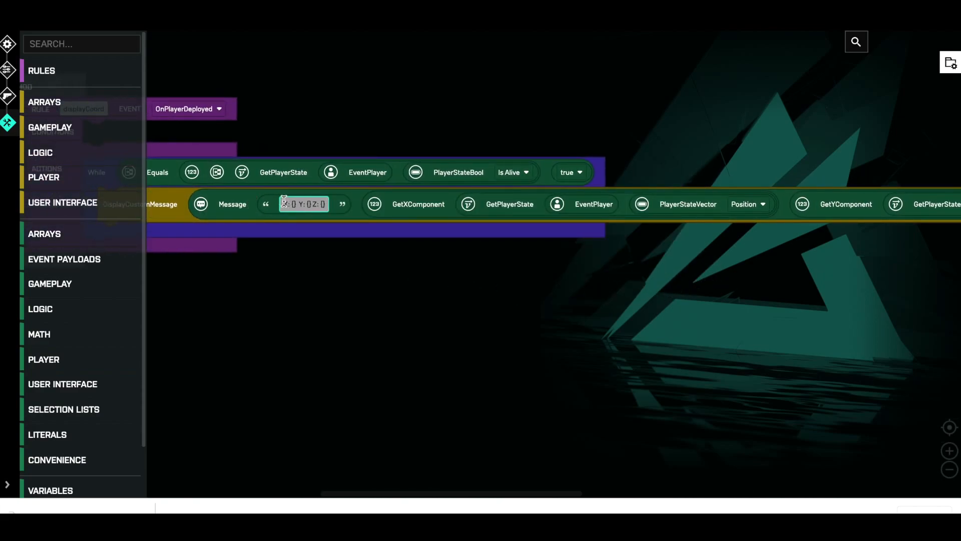
pyautogui.hscroll(-3)
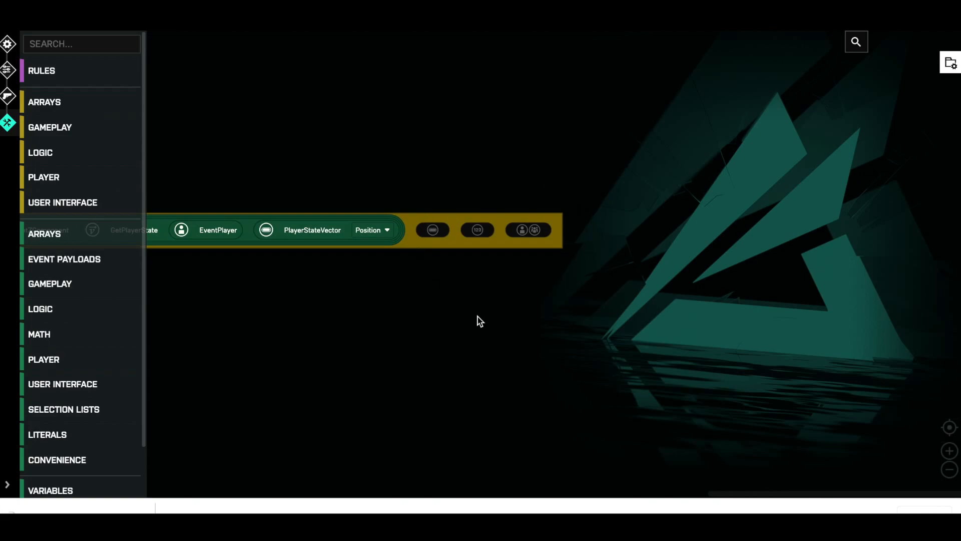
pyautogui.moveTo(415, 365)
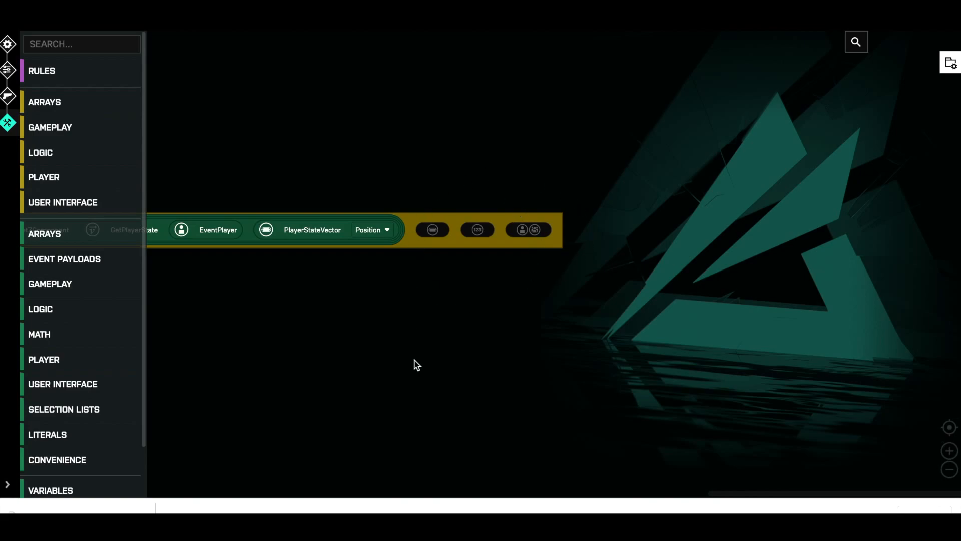
pyautogui.moveTo(519, 238)
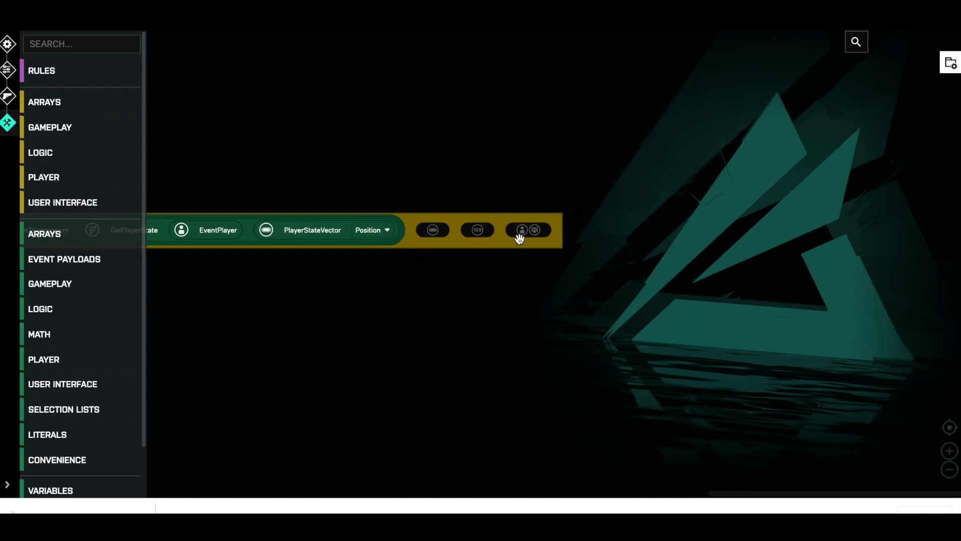
pyautogui.moveTo(447, 241)
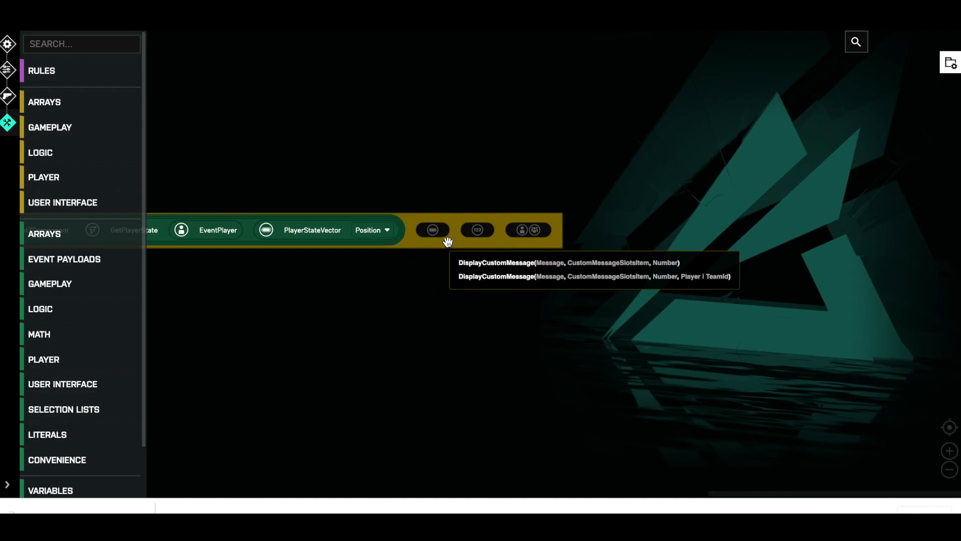
# Open DisplayCustomMessage's Help to review its message, slot, duration and player inputs
pyautogui.rightClick(448, 241)
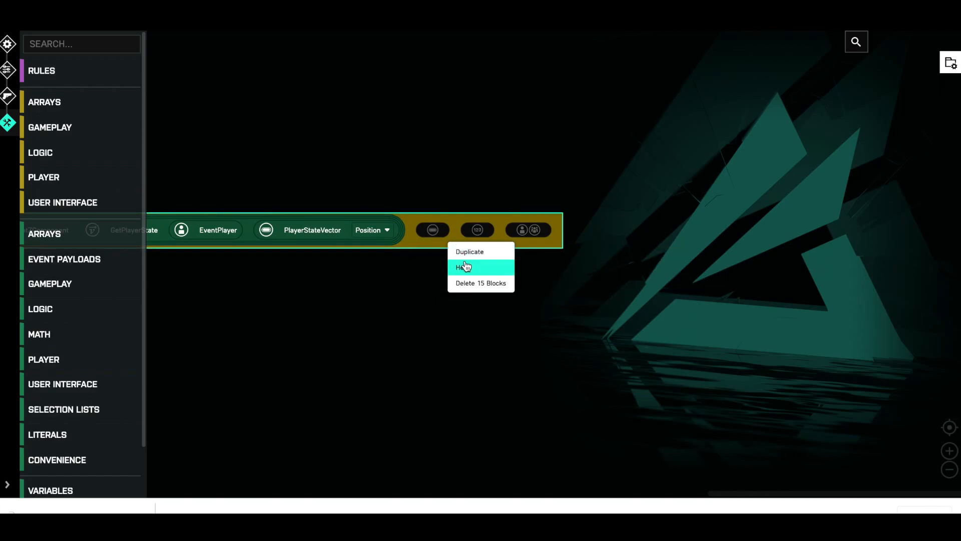
pyautogui.click(465, 267)
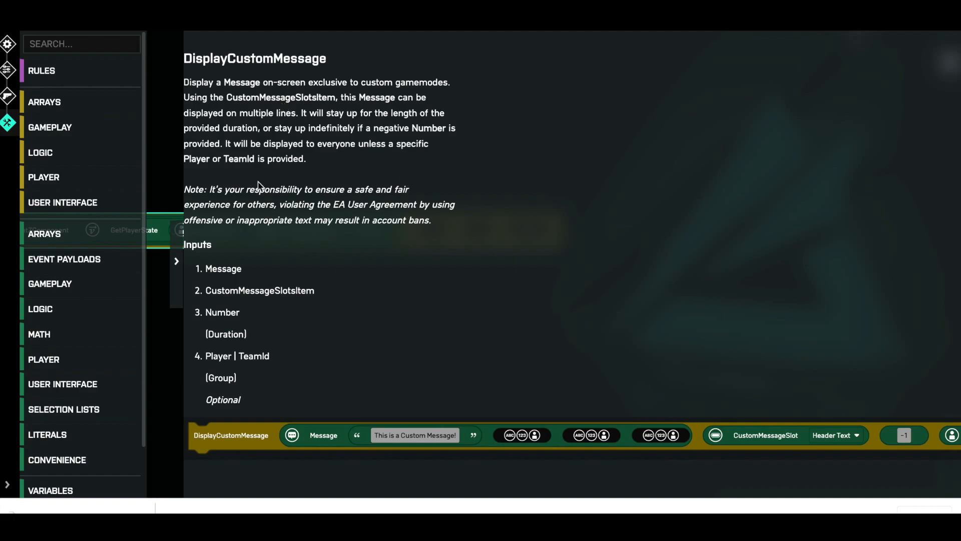
pyautogui.moveTo(257, 320)
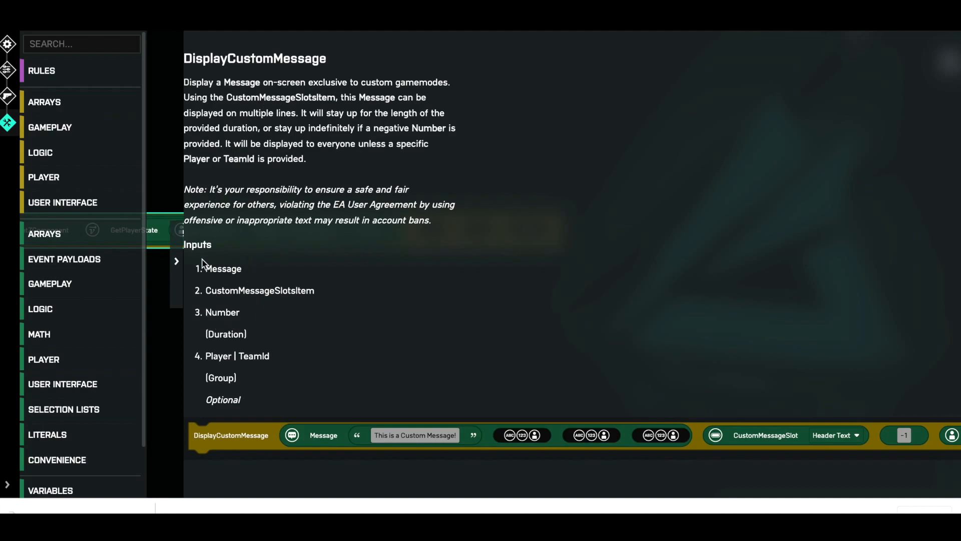
pyautogui.moveTo(221, 330)
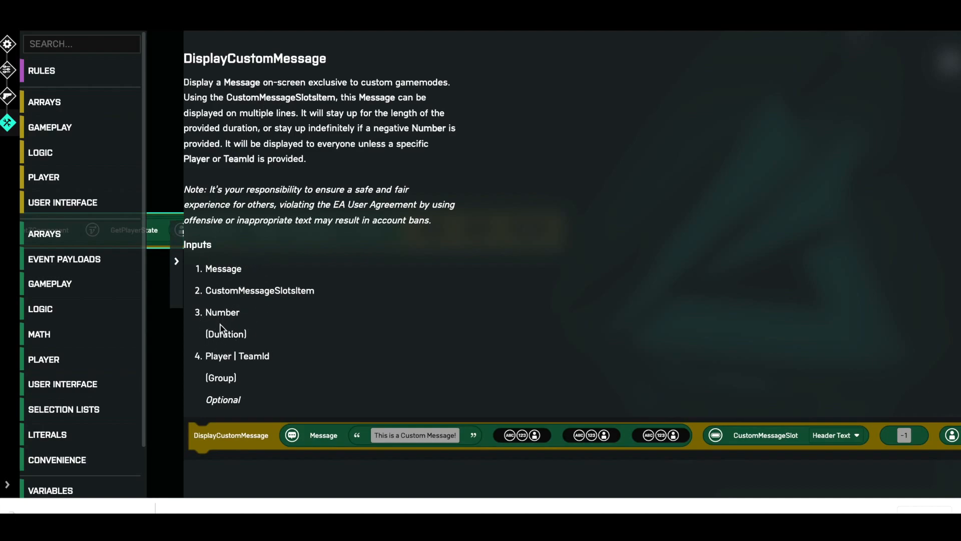
pyautogui.moveTo(235, 399)
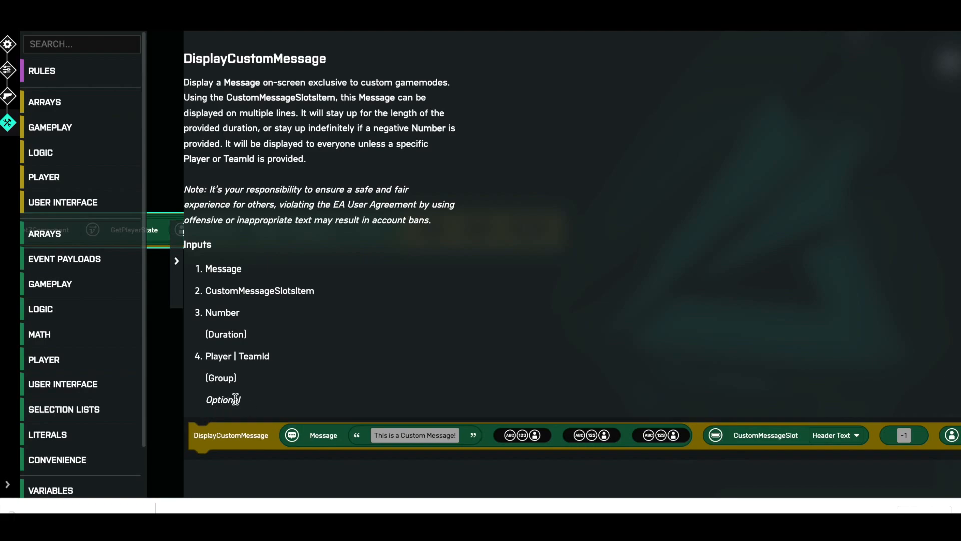
pyautogui.moveTo(213, 370)
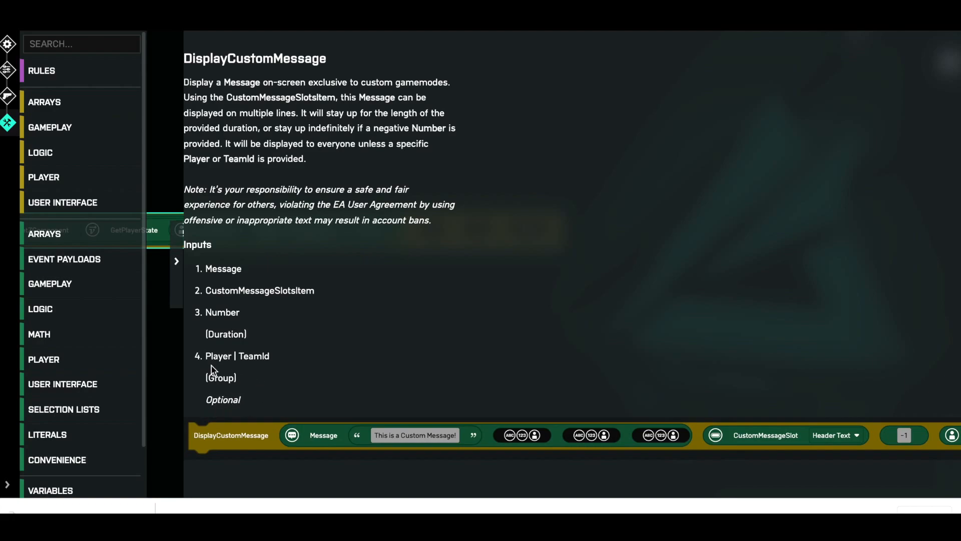
pyautogui.moveTo(250, 355)
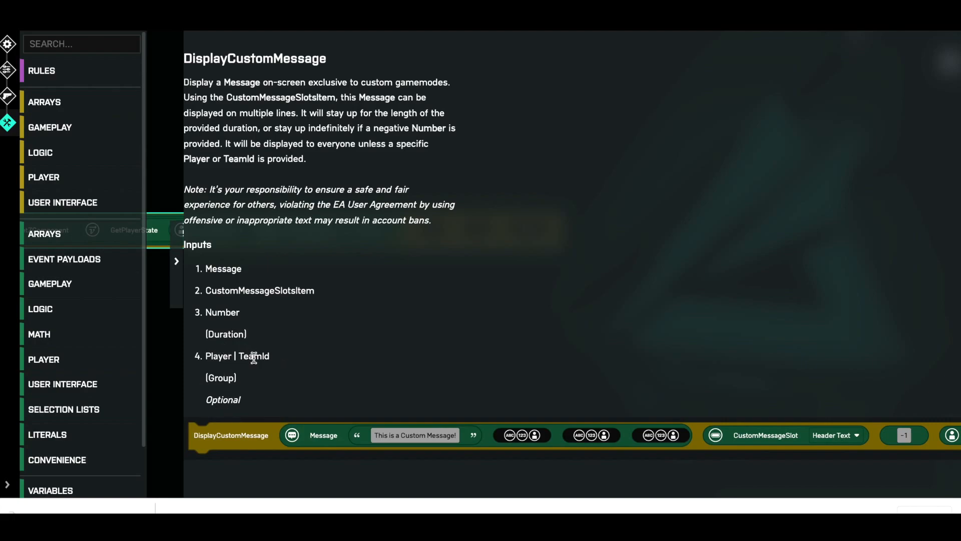
pyautogui.moveTo(225, 377)
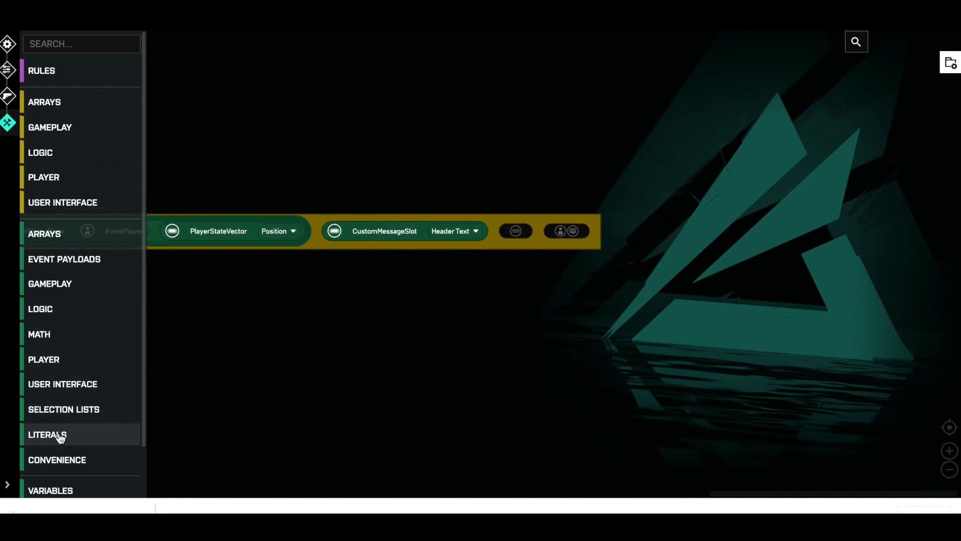
# Open Literals and drag EventPlayer into the custom message's player input
pyautogui.click(47, 434)
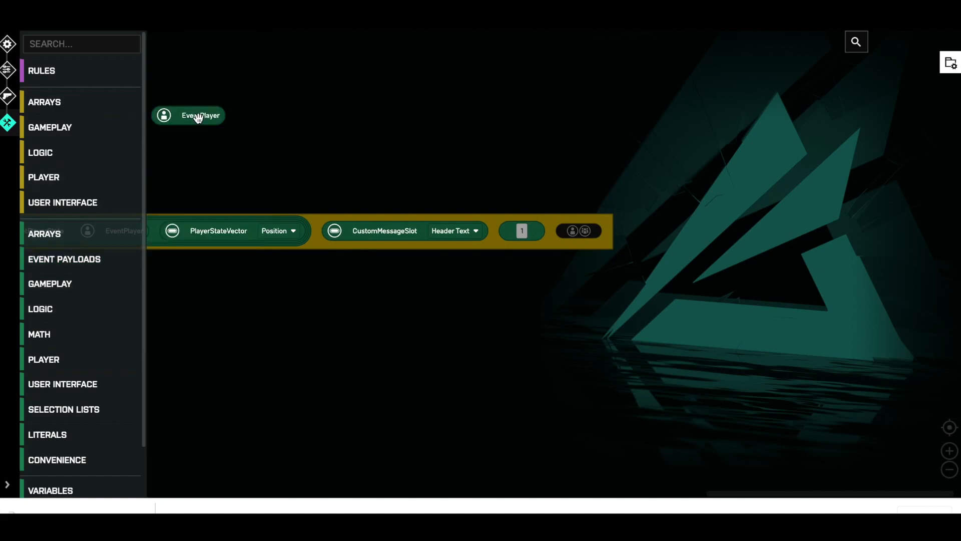
pyautogui.moveTo(188, 115); pyautogui.dragTo(593, 230)
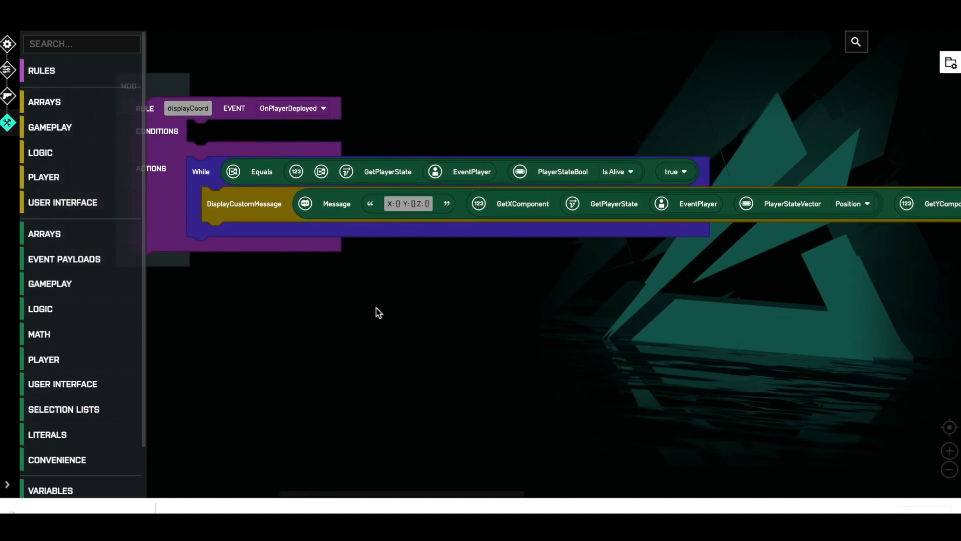
pyautogui.moveTo(272, 330)
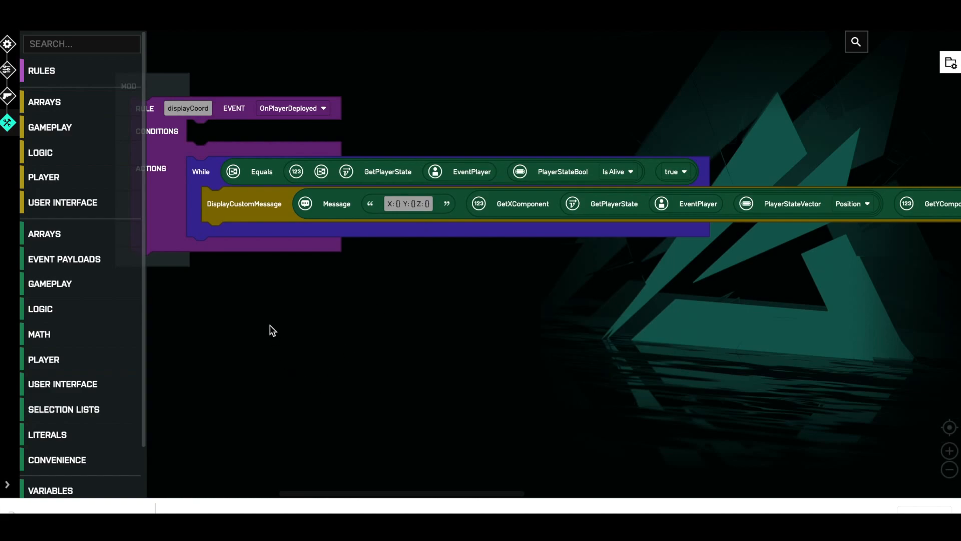
pyautogui.moveTo(238, 147)
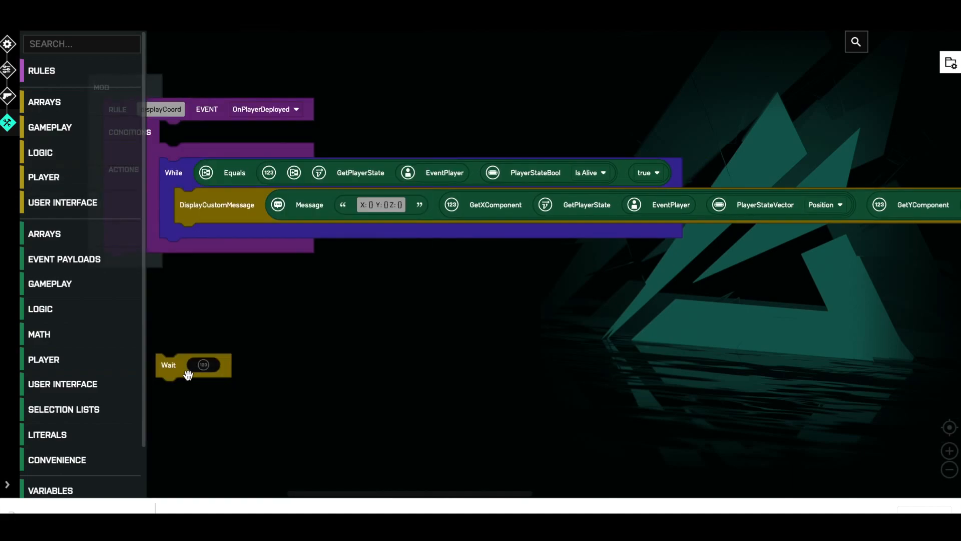
# Add a Wait block after DisplayCustomMessage in the While loop, set to 0.1 seconds
pyautogui.moveTo(193, 365); pyautogui.dragTo(211, 234)
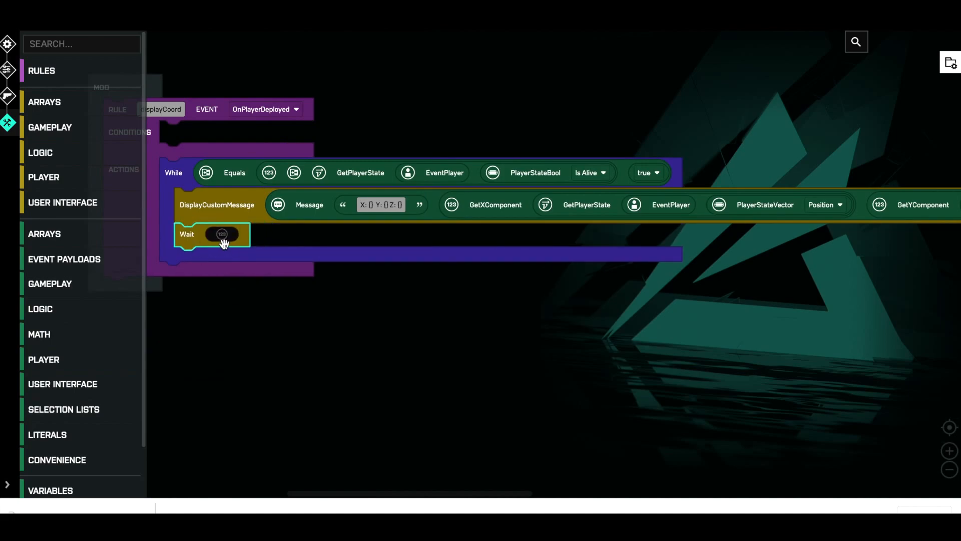
pyautogui.moveTo(52, 437)
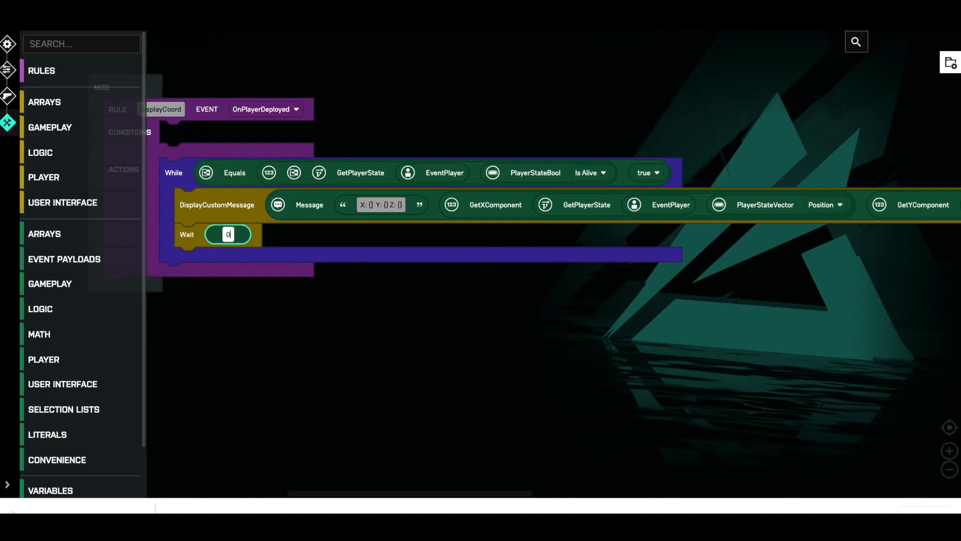
pyautogui.write('0.1')
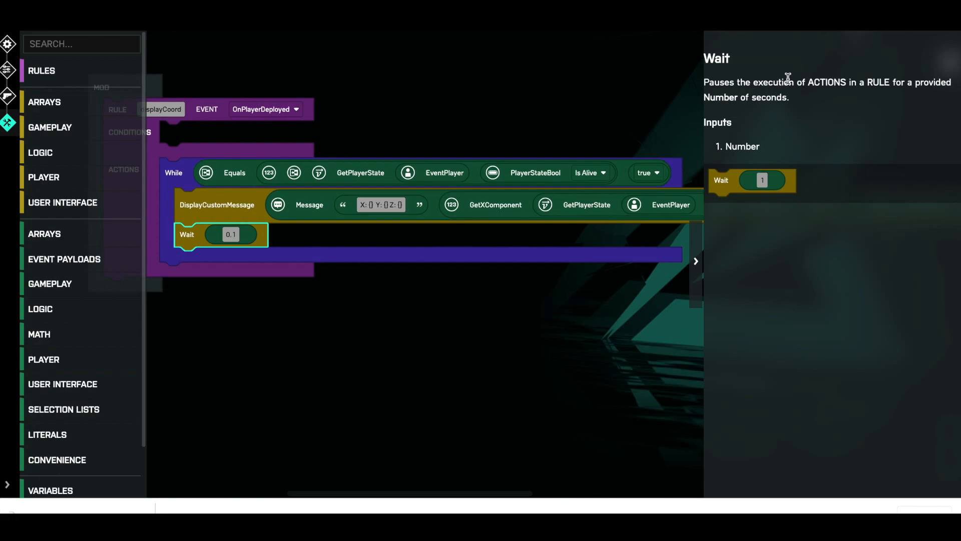
pyautogui.moveTo(734, 118)
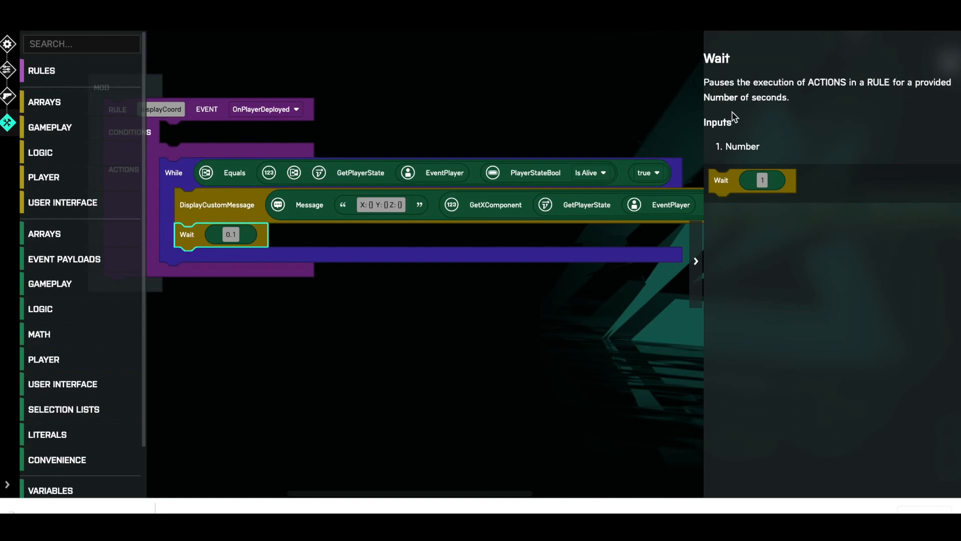
pyautogui.moveTo(706, 261)
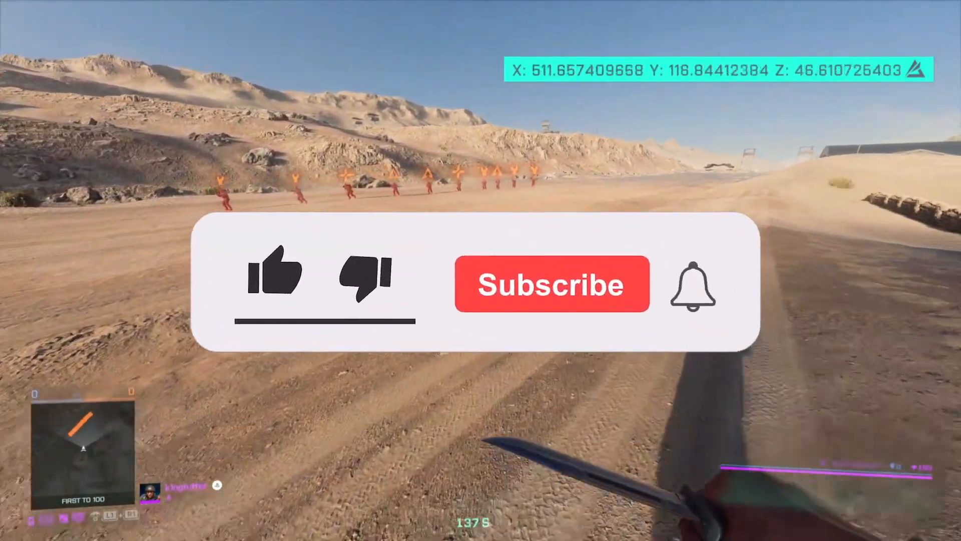
pyautogui.click(273, 273)
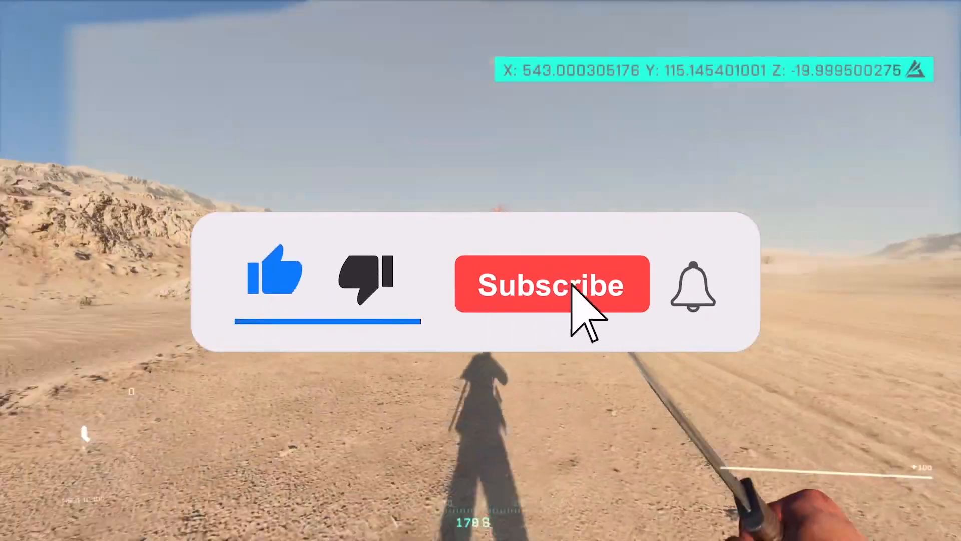
pyautogui.click(551, 284)
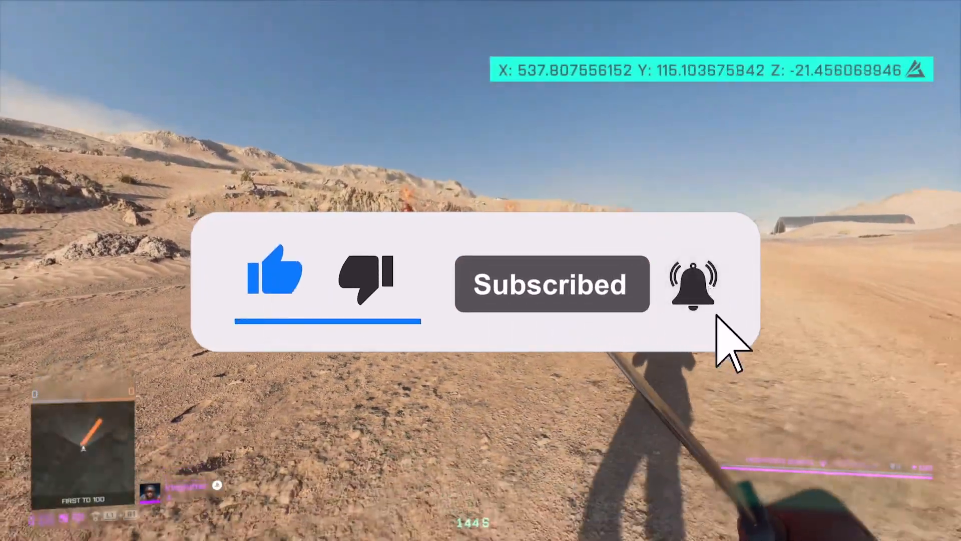